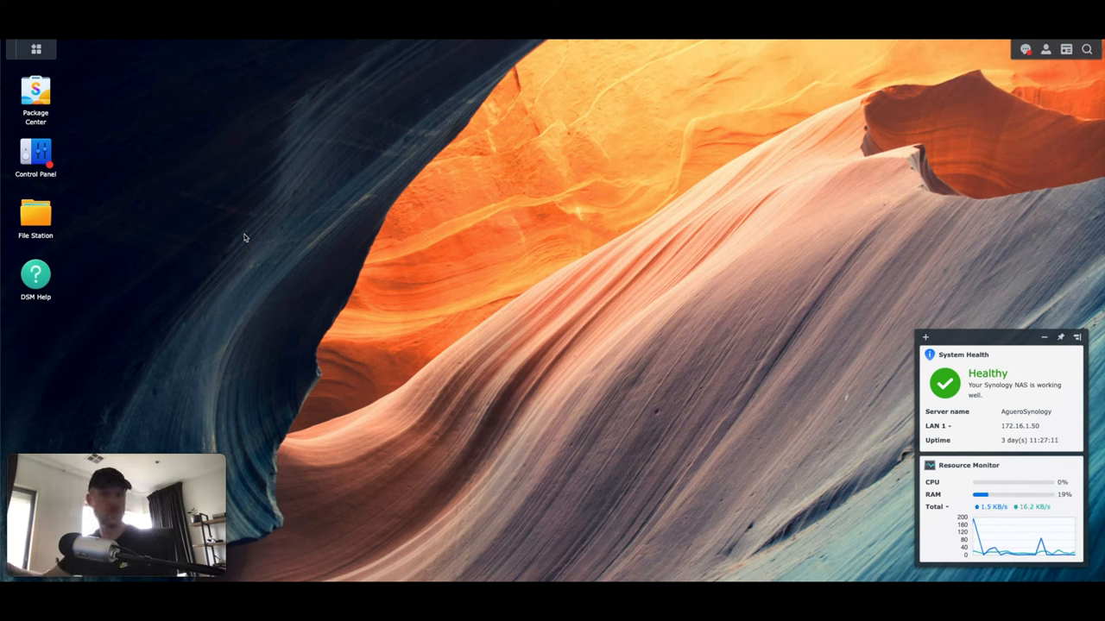
pyautogui.moveTo(360, 239)
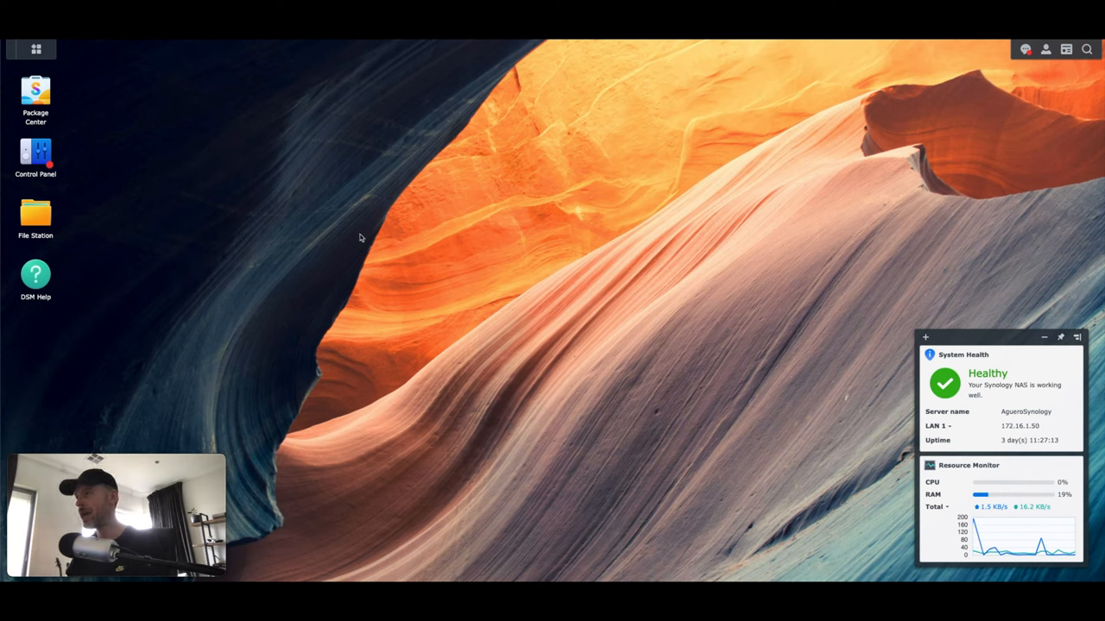
pyautogui.moveTo(303, 192)
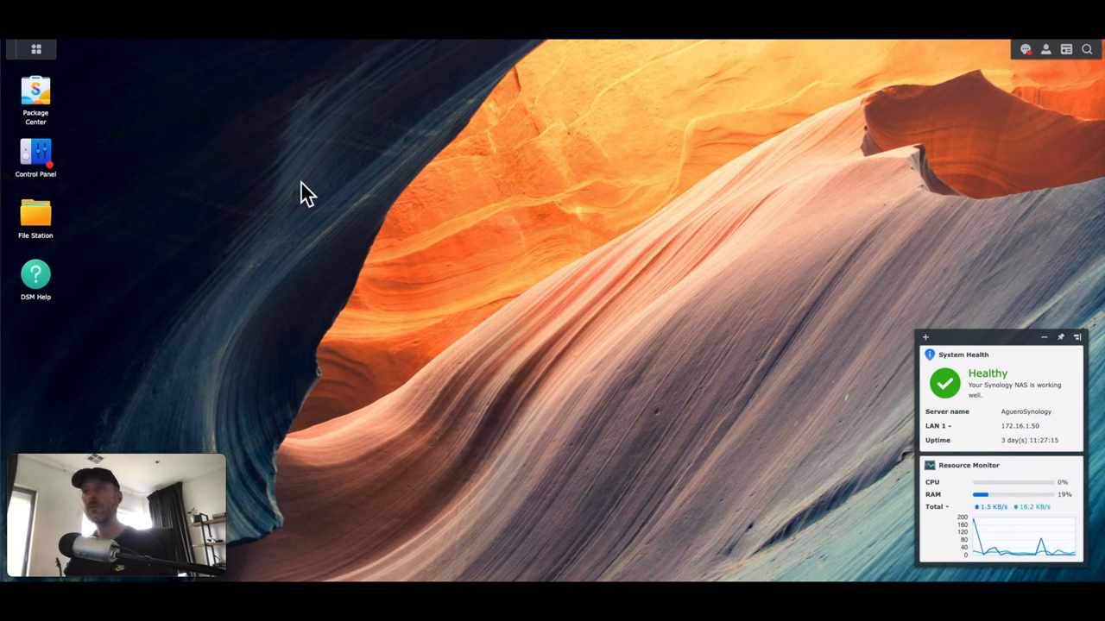
pyautogui.moveTo(100, 120)
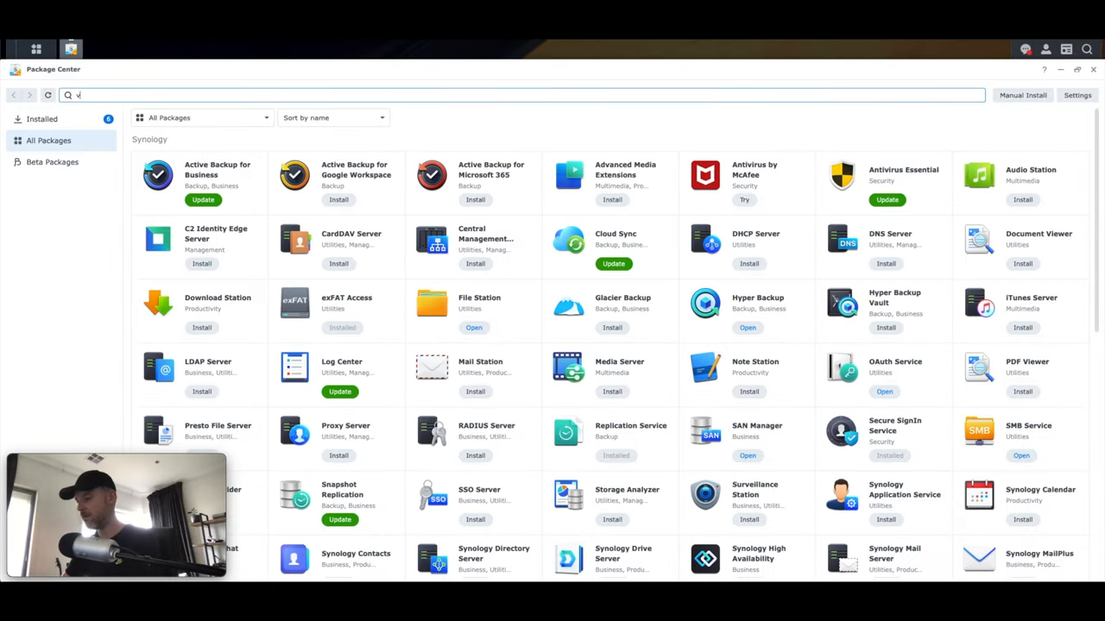
# Step: Search Package Center for 'virt' and install Virtual Machine Manager
pyautogui.write('irt')
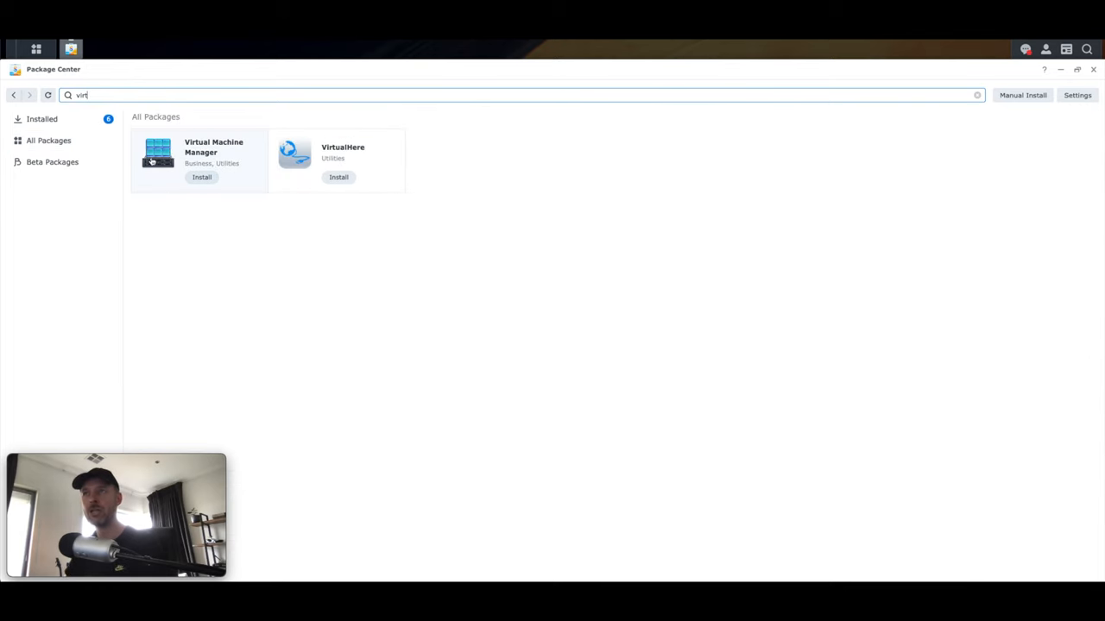
pyautogui.click(201, 177)
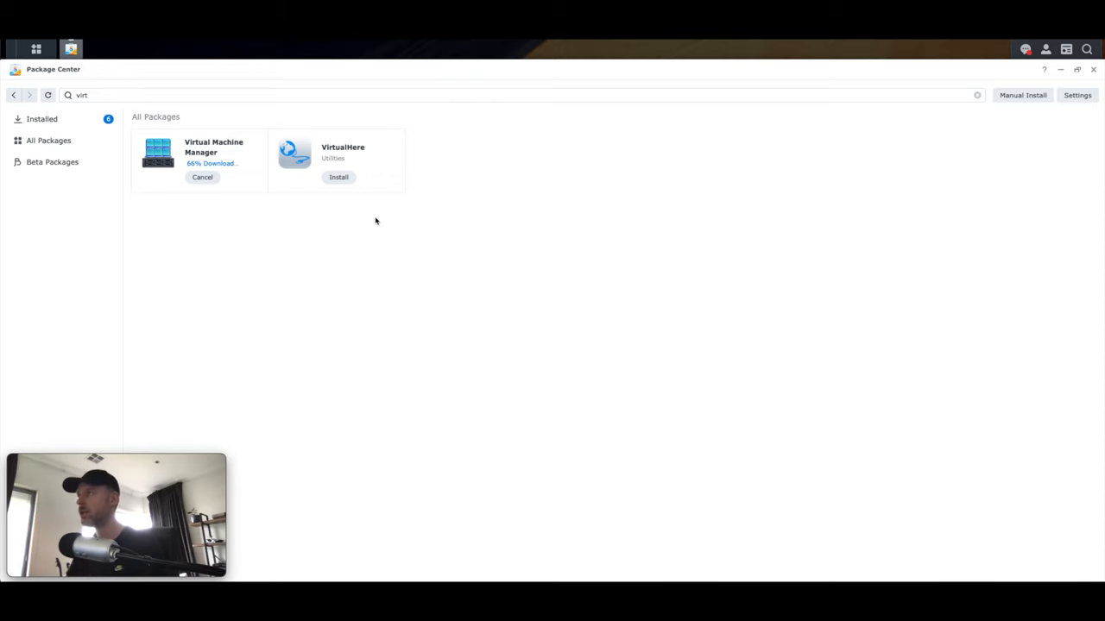
pyautogui.moveTo(231, 229)
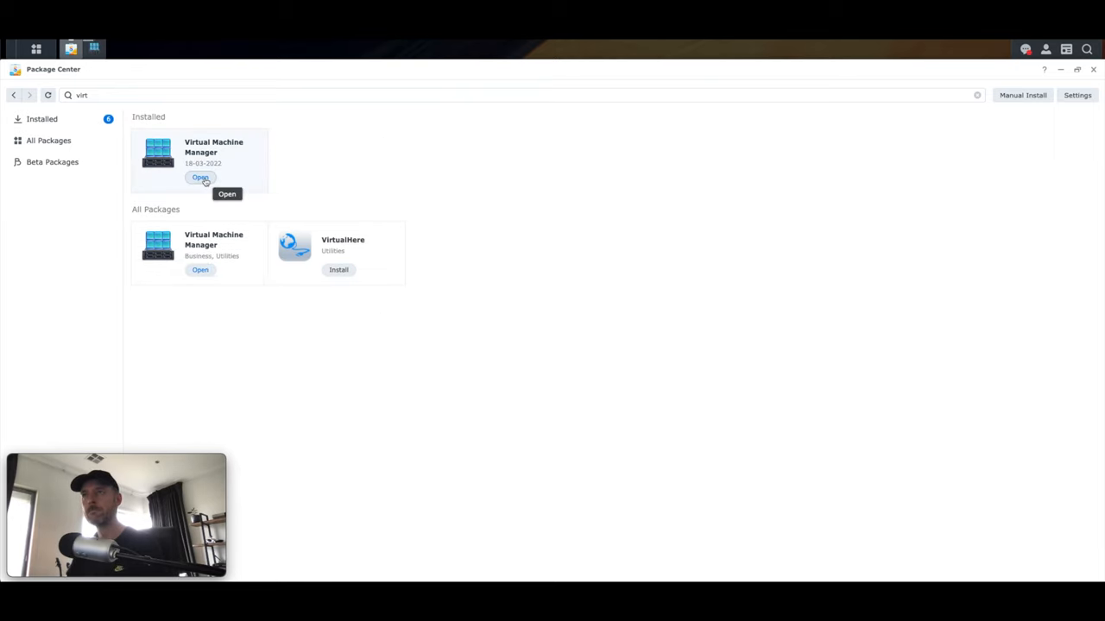
# Step: Launch Virtual Machine Manager and complete setup with Volume 1 as the VM storage
pyautogui.click(200, 179)
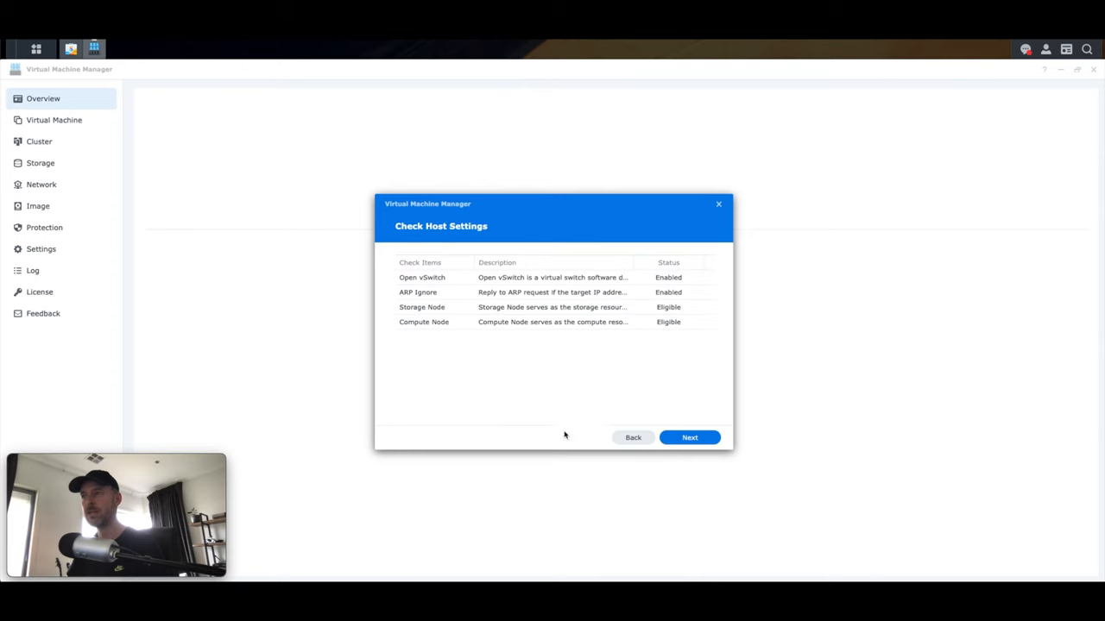
pyautogui.moveTo(457, 332)
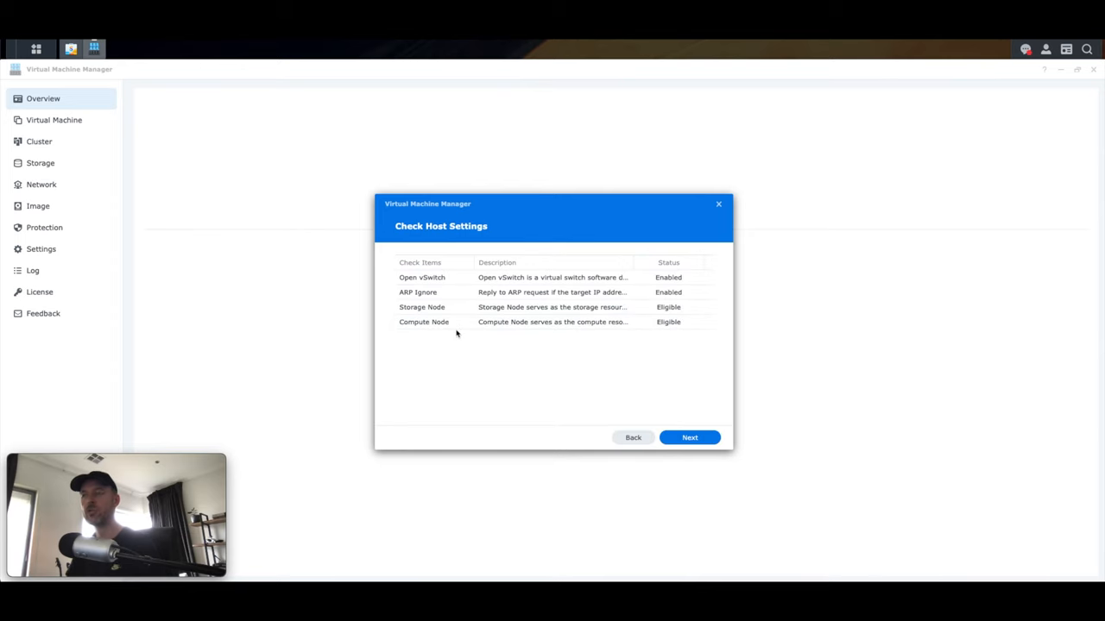
pyautogui.moveTo(684, 283)
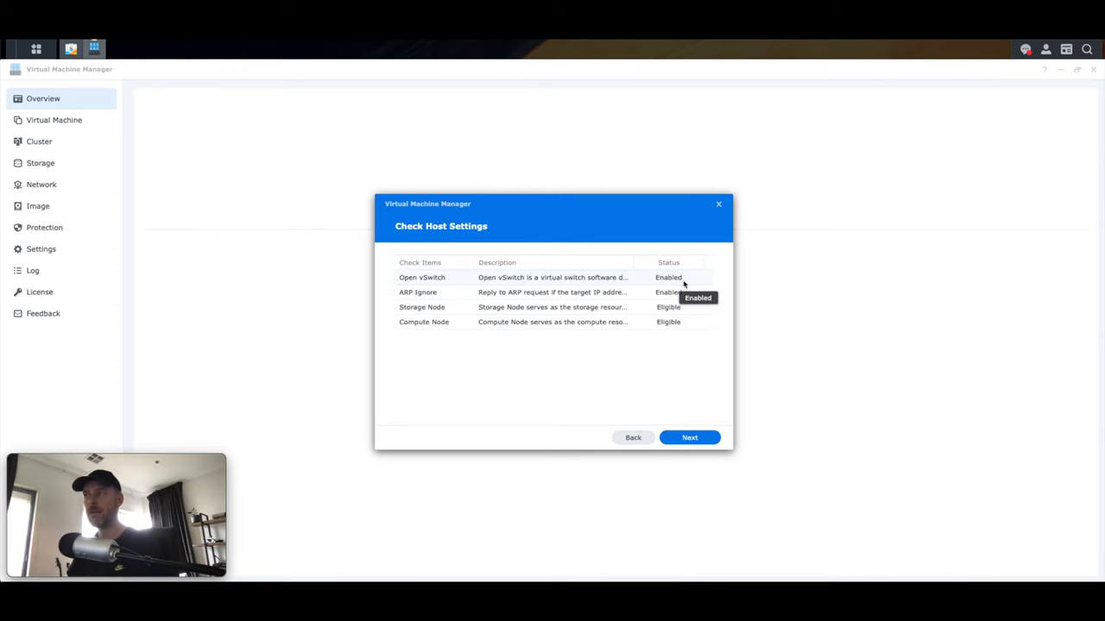
pyautogui.moveTo(526, 277)
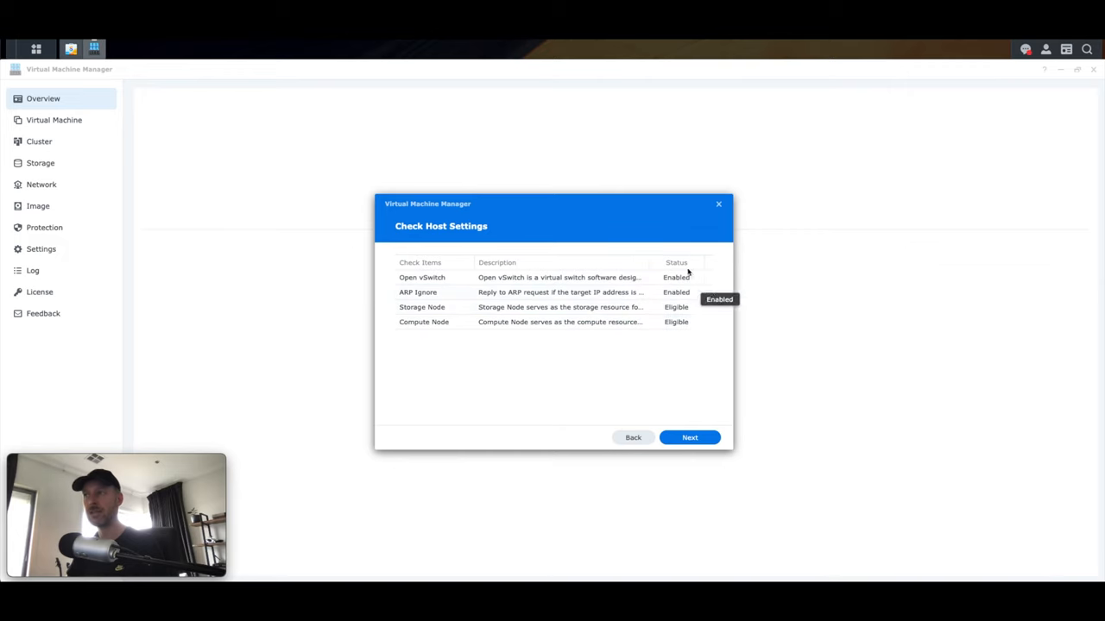
pyautogui.moveTo(511, 332)
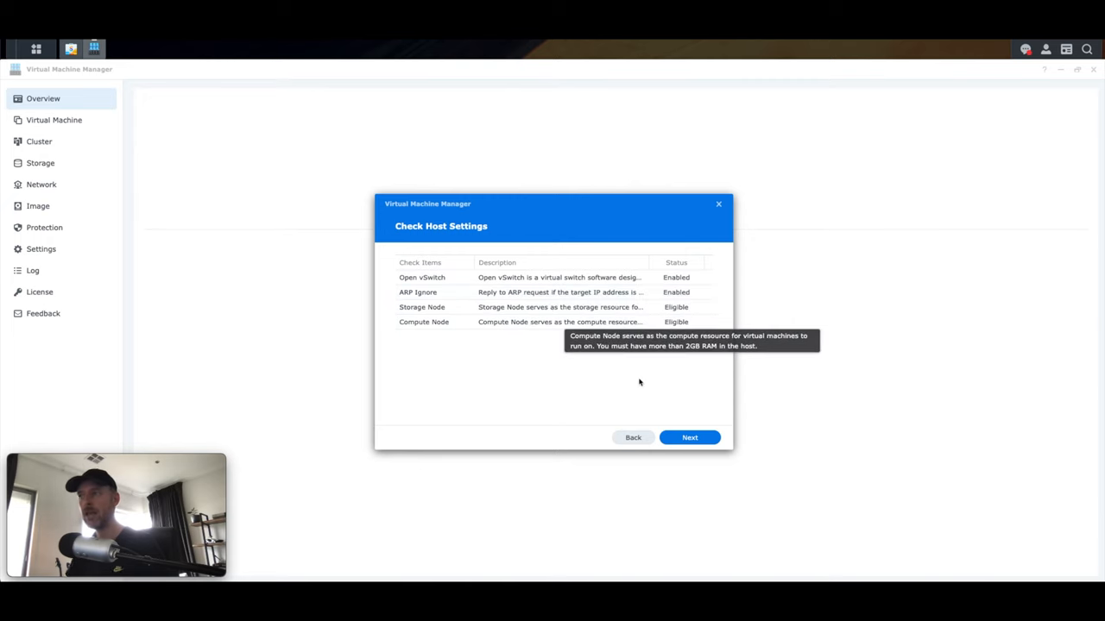
pyautogui.click(689, 437)
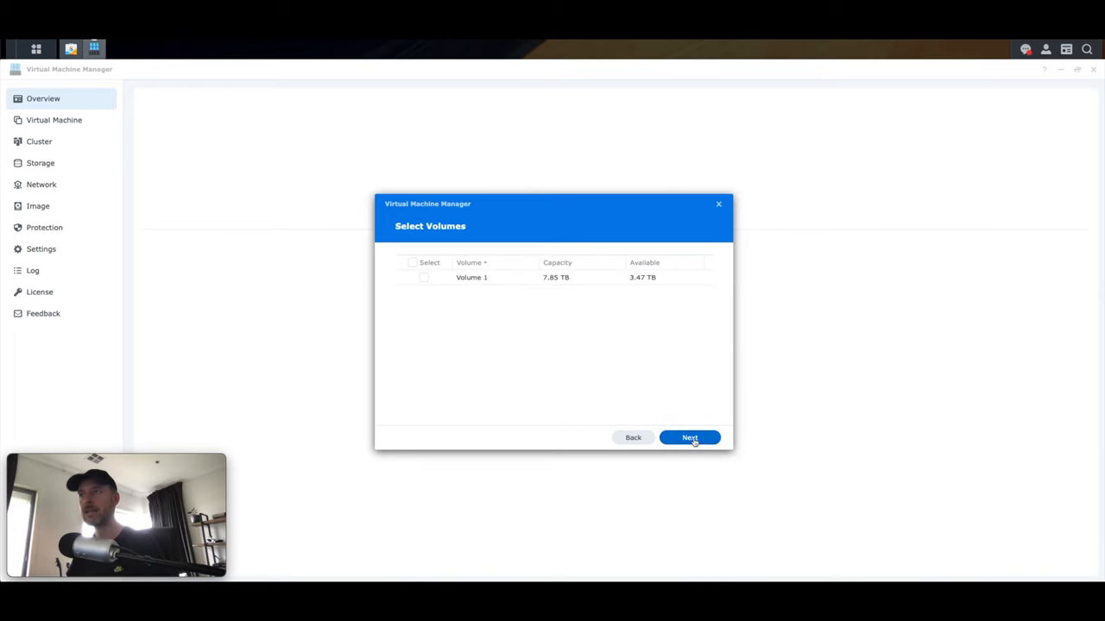
pyautogui.click(423, 277)
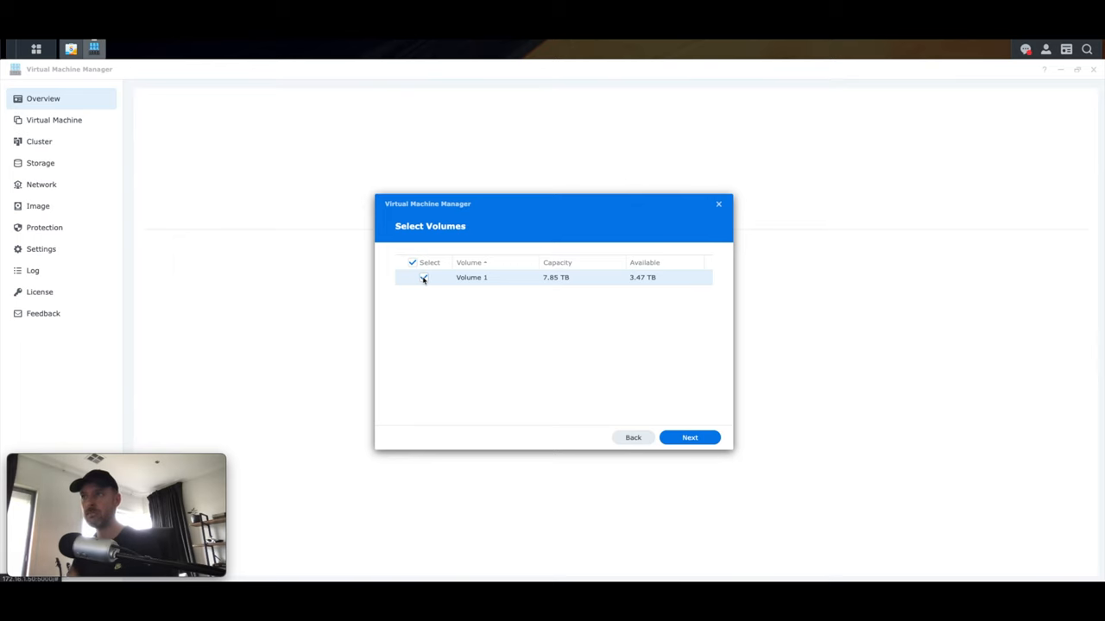
pyautogui.click(423, 277)
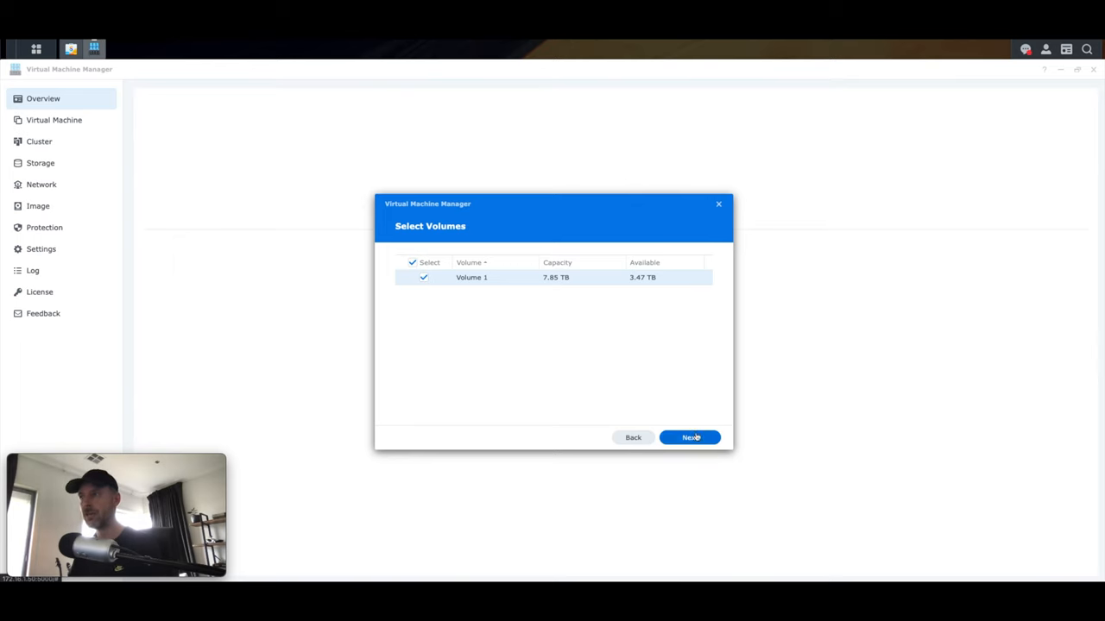
pyautogui.click(689, 437)
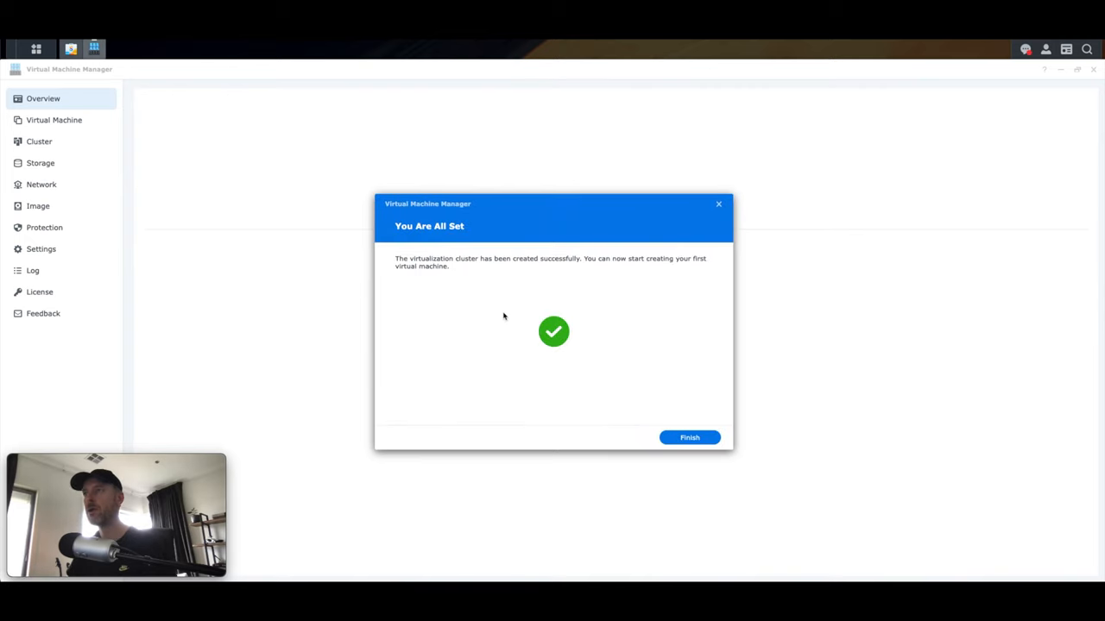
pyautogui.click(690, 438)
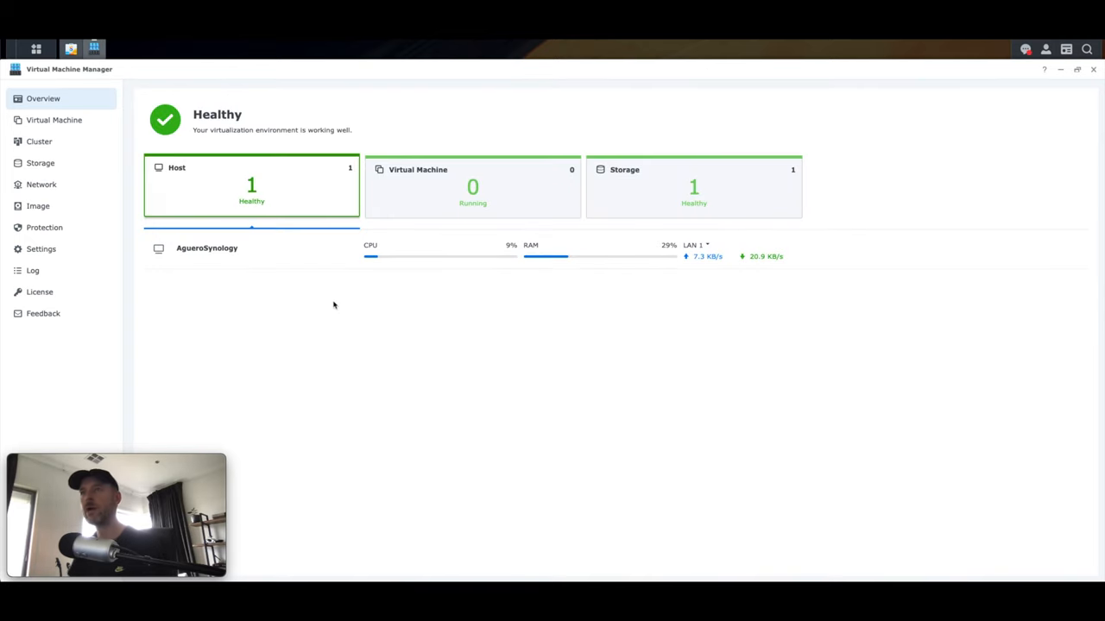
pyautogui.moveTo(223, 219)
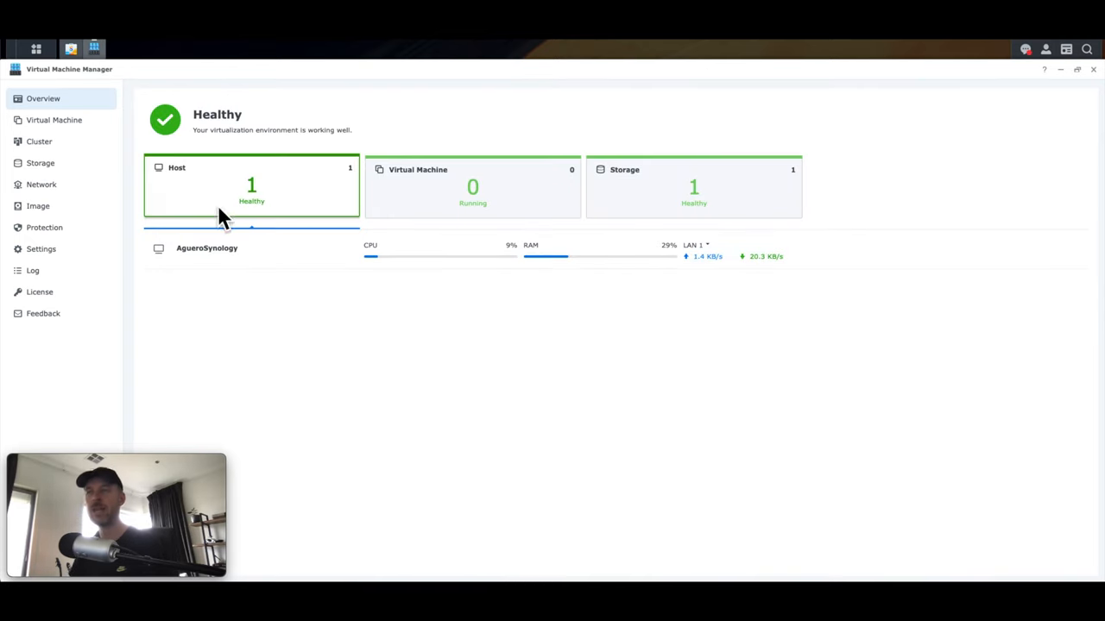
pyautogui.moveTo(272, 212)
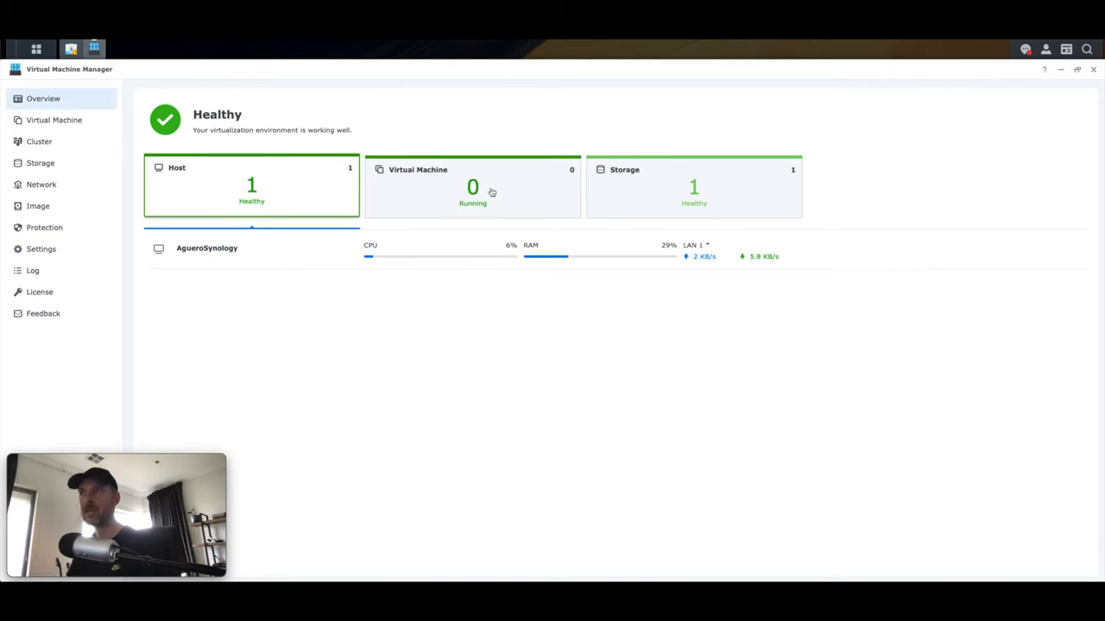
# Step: Check the Storage overview, then view the empty Virtual Machine list
pyautogui.click(694, 186)
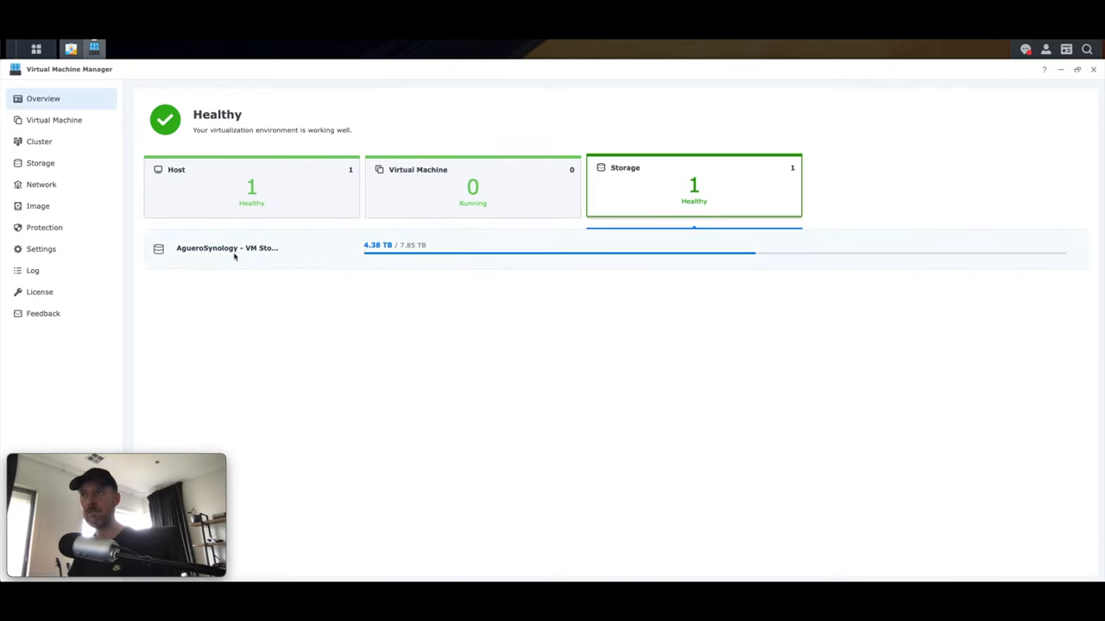
pyautogui.click(53, 120)
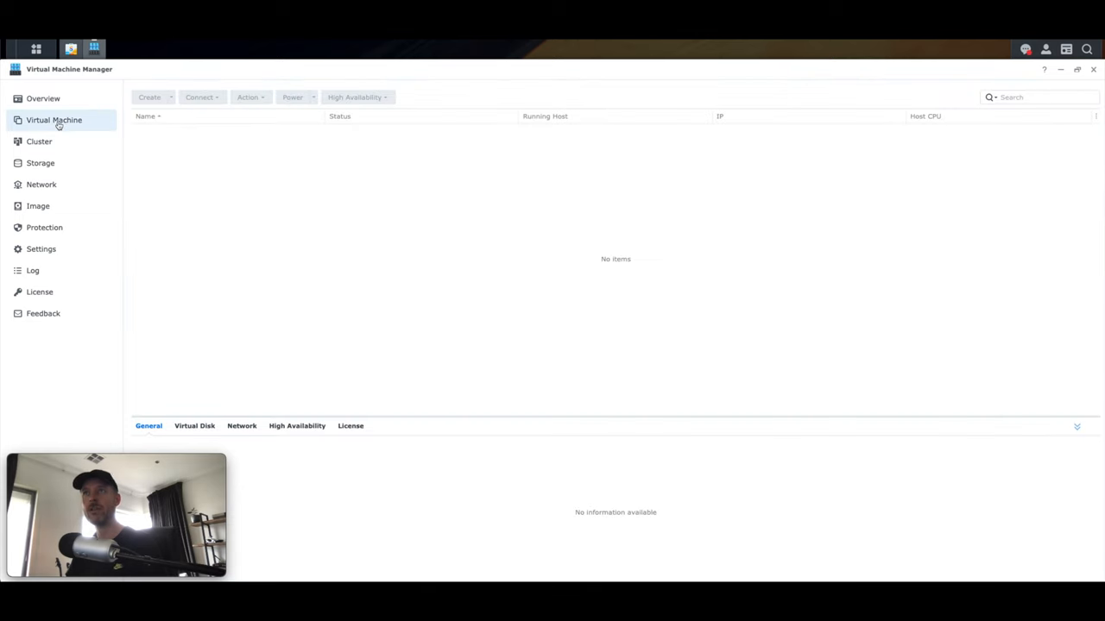
# Step: Start a new Microsoft Windows VM and accept the healthy NAS storage
pyautogui.click(150, 97)
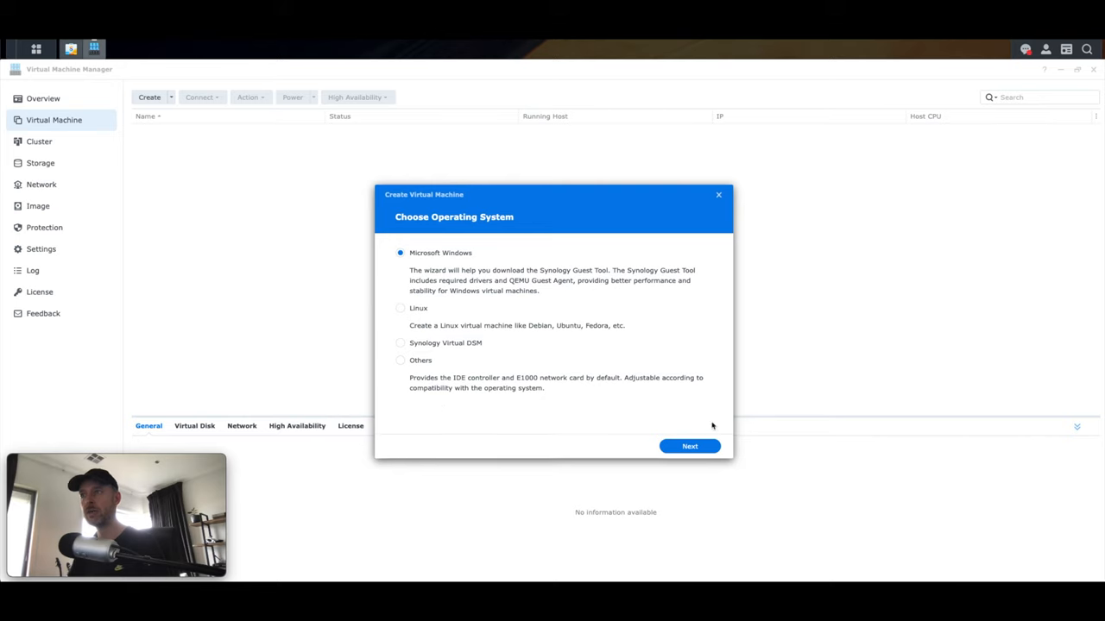
pyautogui.click(690, 446)
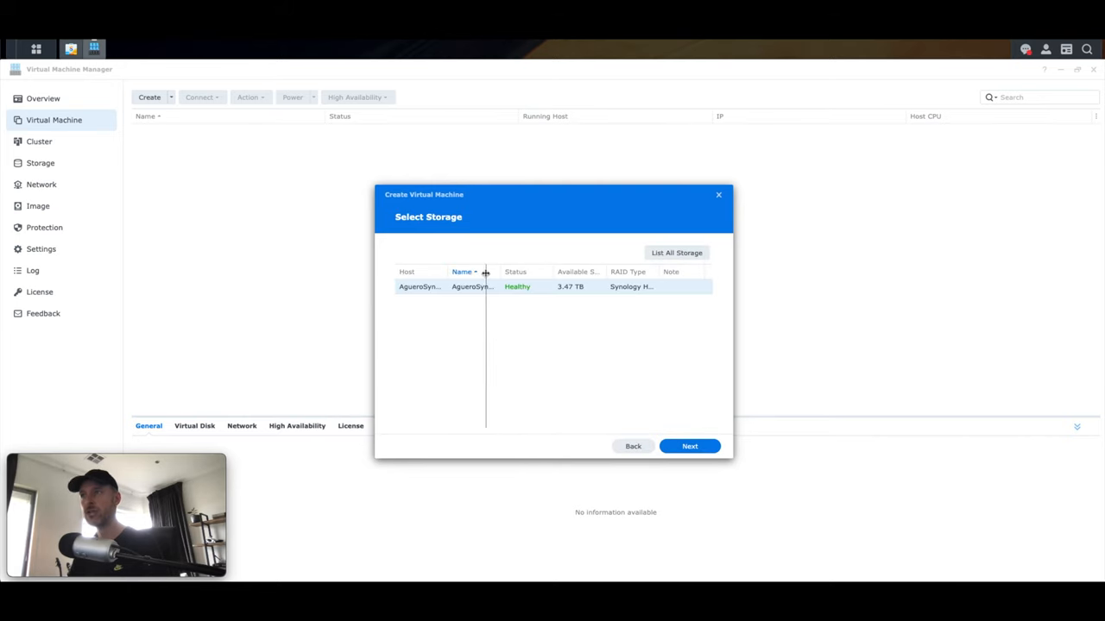
pyautogui.moveTo(485, 271); pyautogui.dragTo(449, 271)
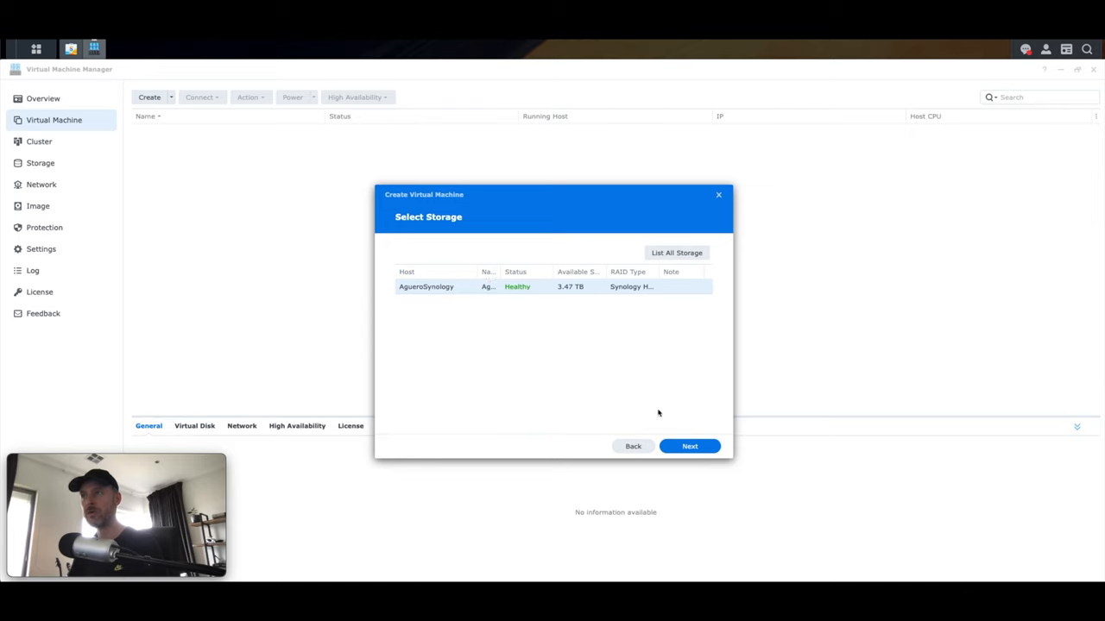
pyautogui.click(689, 446)
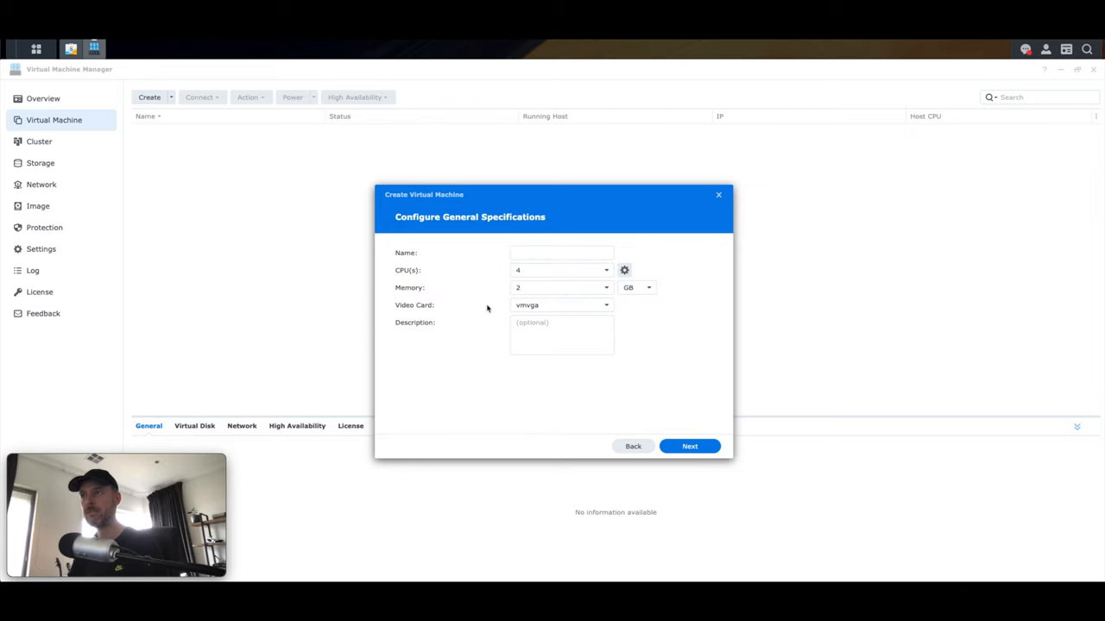
# Step: Name the VM FileServer2022, keeping 4 CPUs and 2 GB memory
pyautogui.click(561, 252)
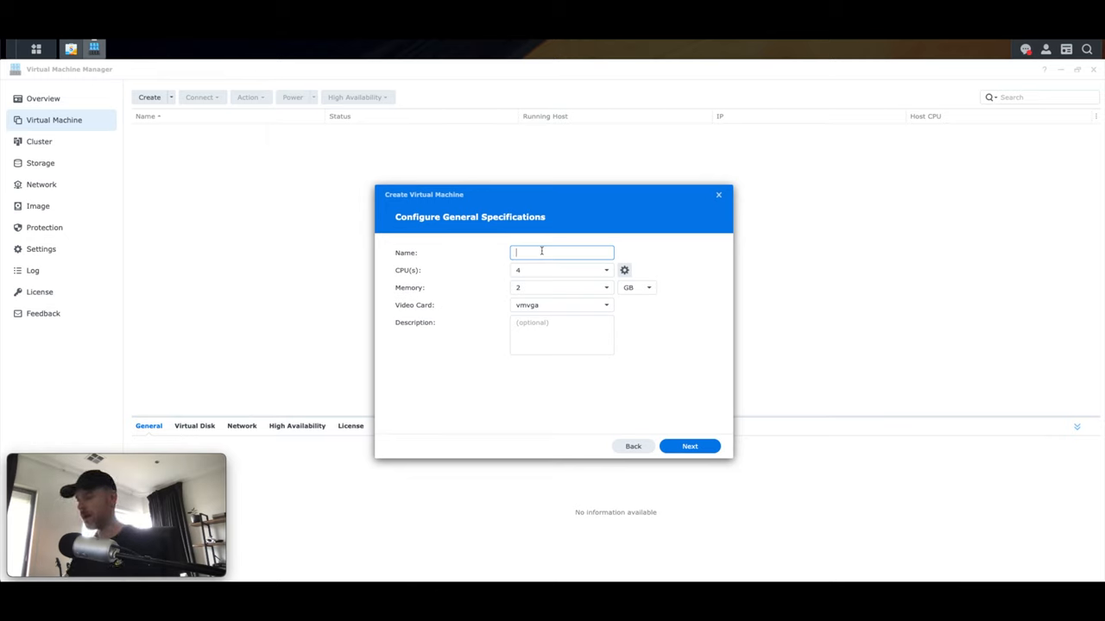
pyautogui.write('FileServer2022')
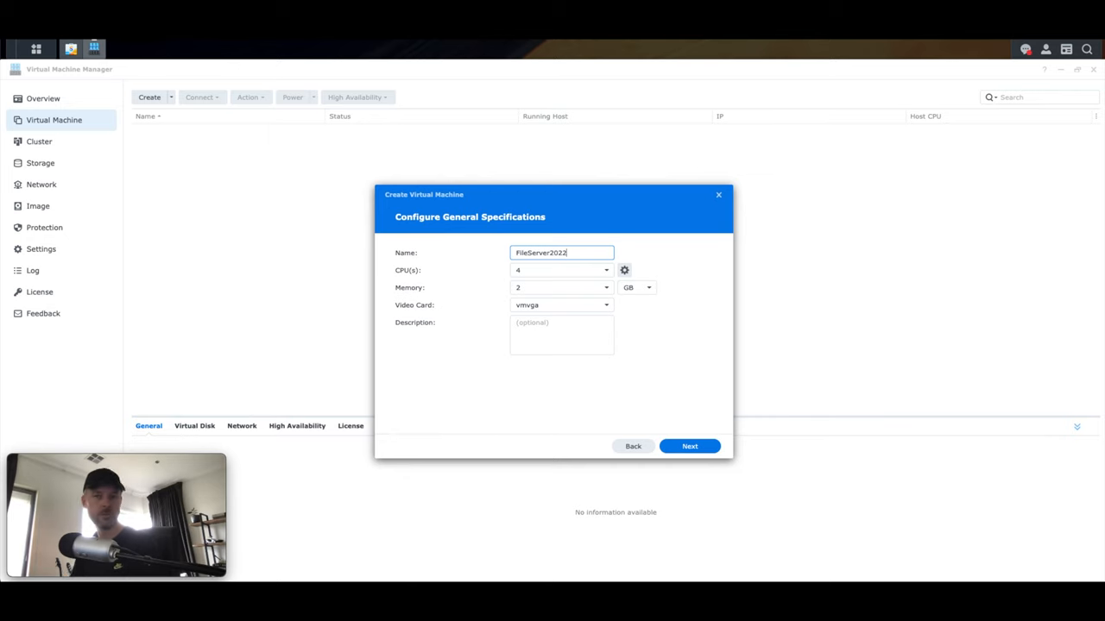
pyautogui.moveTo(499, 282)
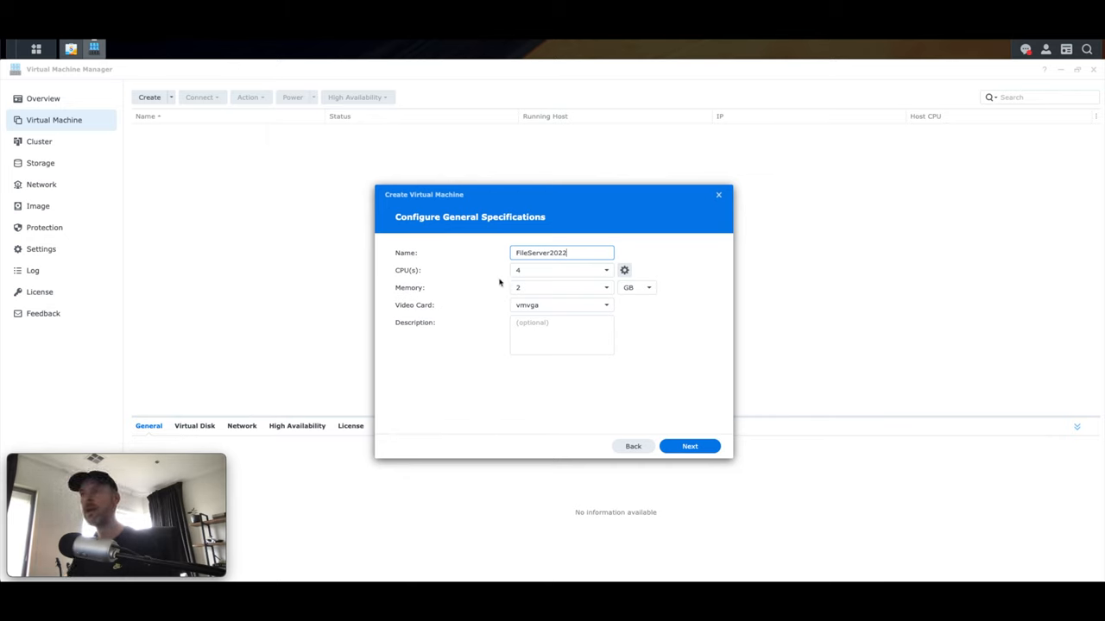
pyautogui.moveTo(478, 297)
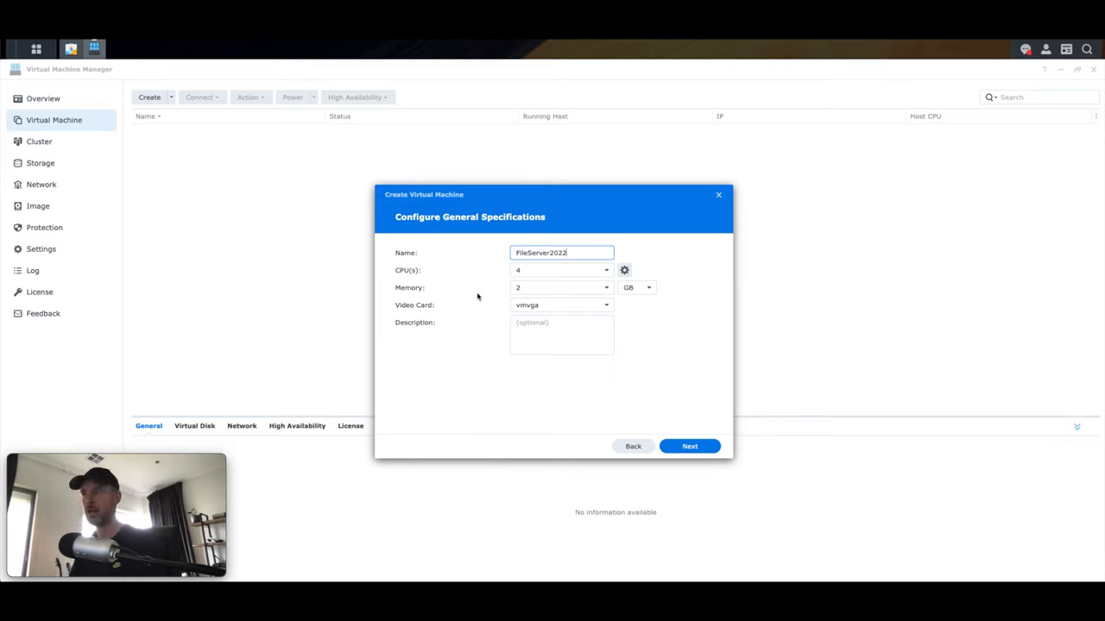
pyautogui.click(690, 446)
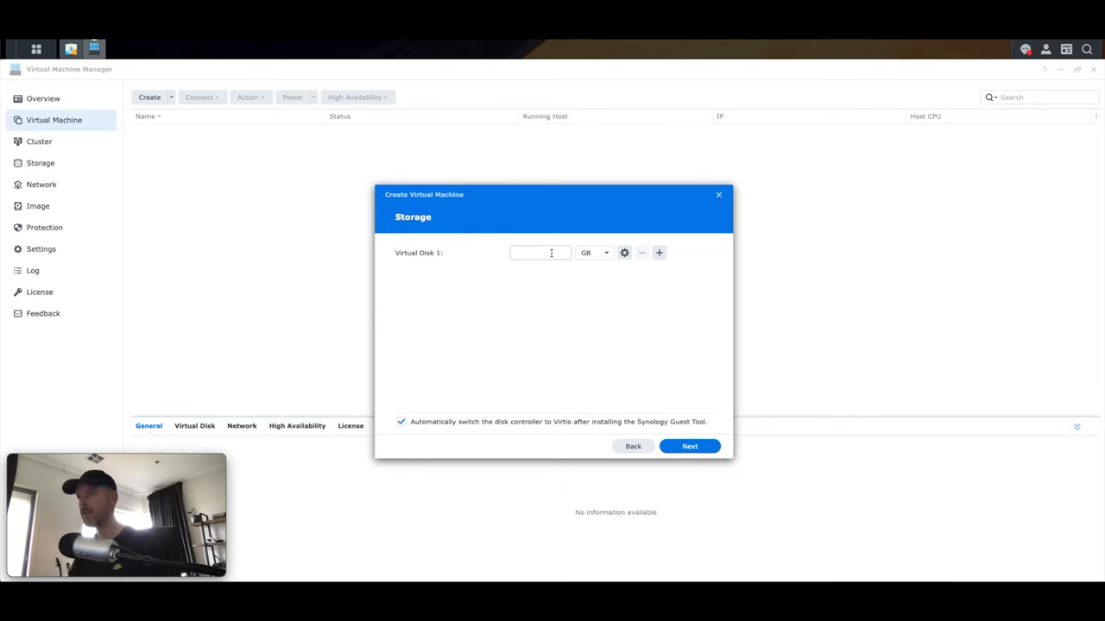
# Step: Give the VM a 120 GB virtual disk and the Default VM Network
pyautogui.write('120')
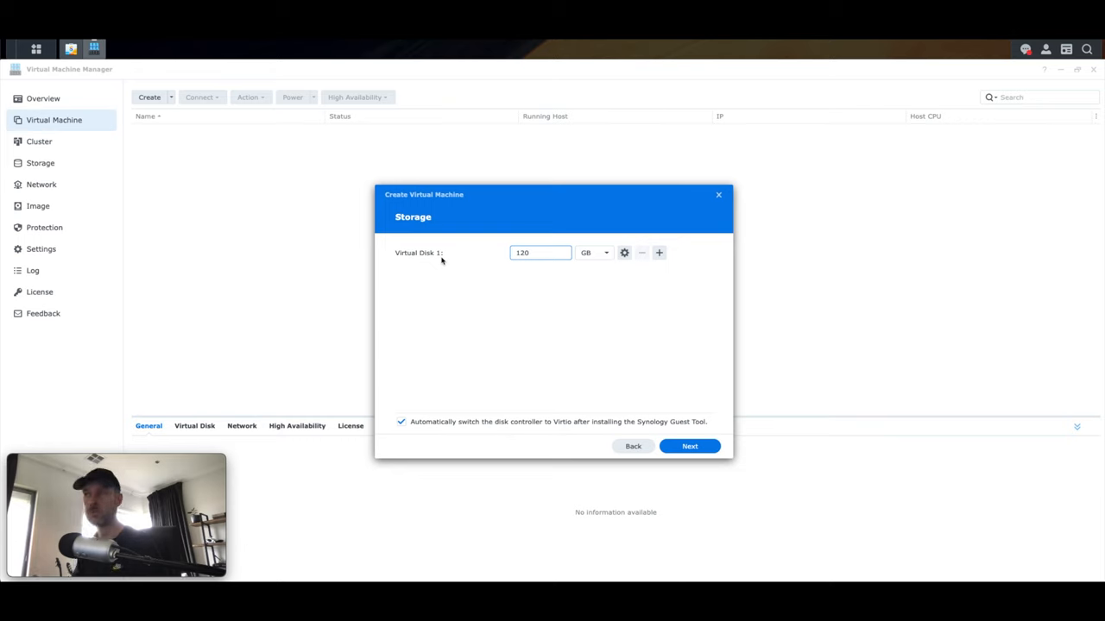
pyautogui.click(689, 446)
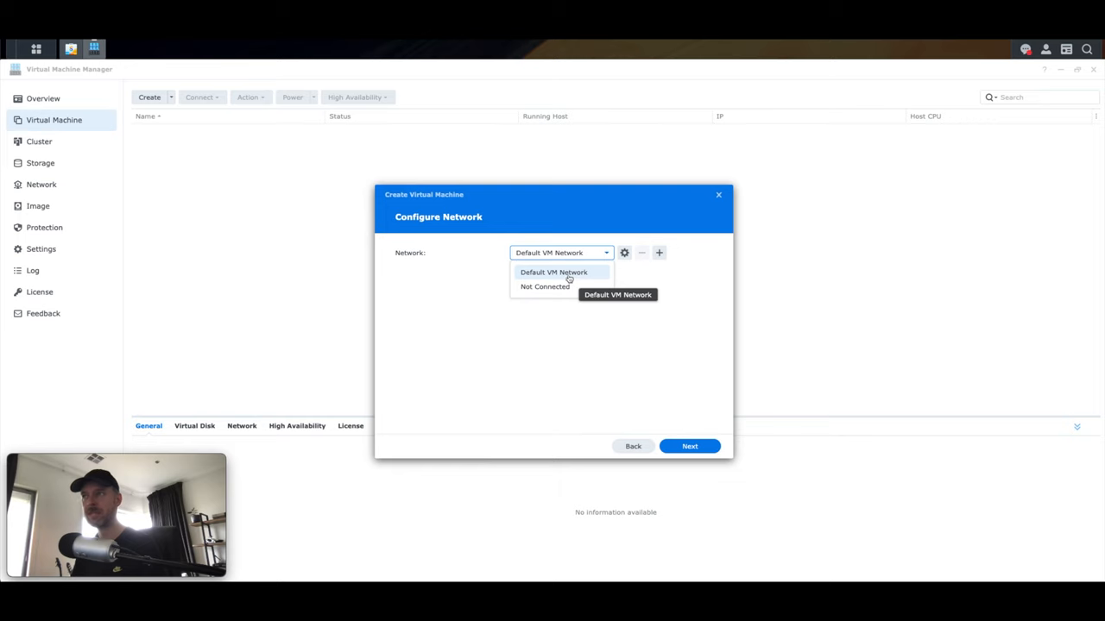
pyautogui.click(554, 272)
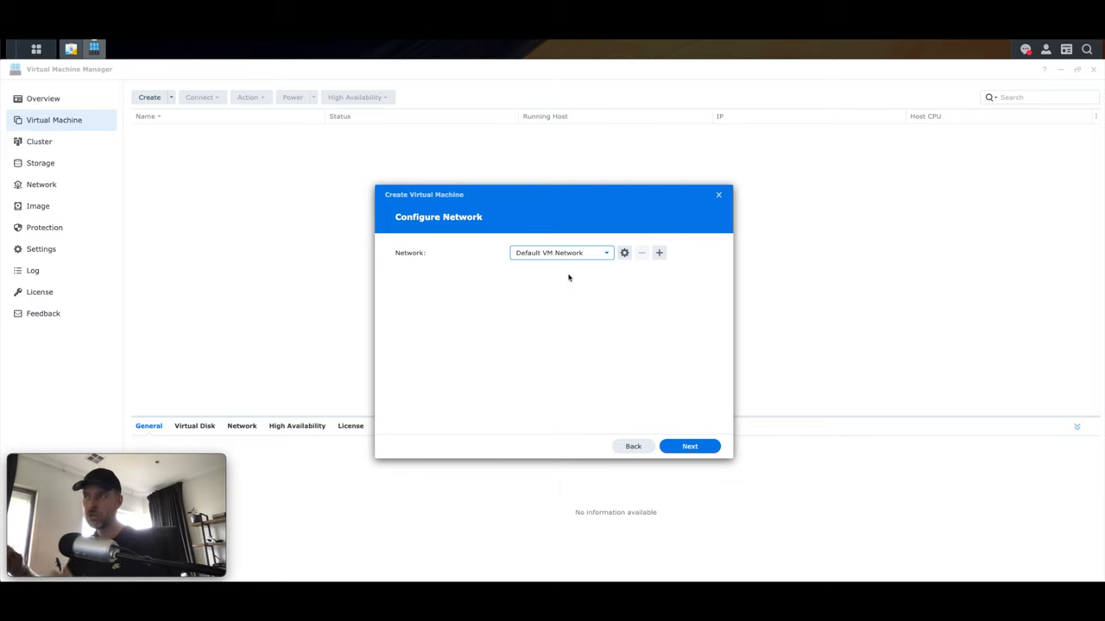
pyautogui.click(690, 446)
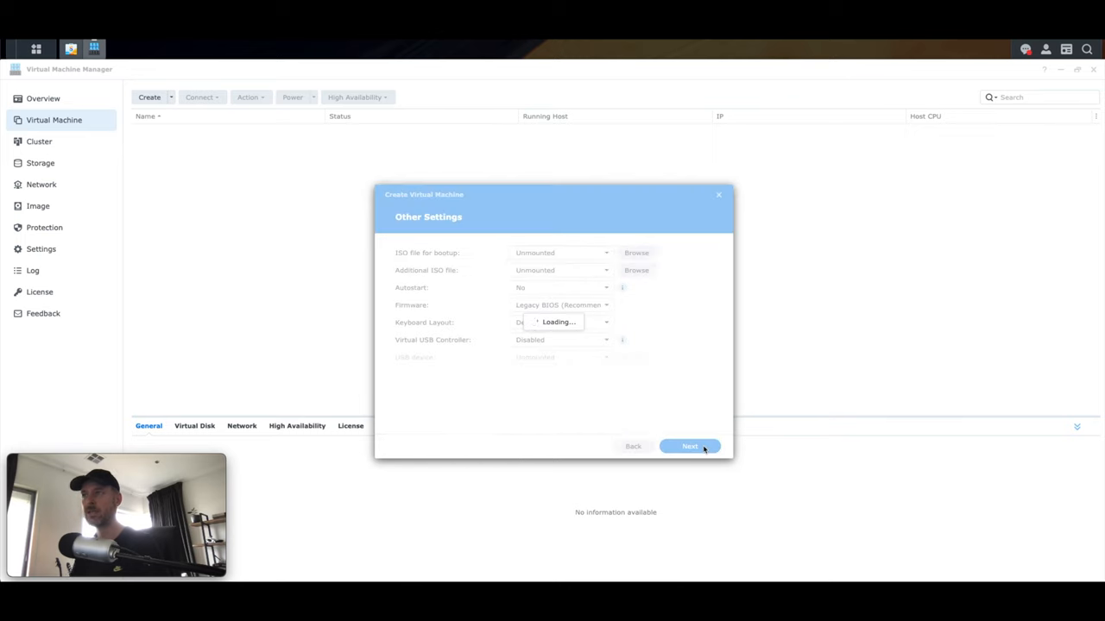
# Step: Download the Synology Guest Tool and open the Windows Server 2022 Evaluation Center page
pyautogui.click(689, 447)
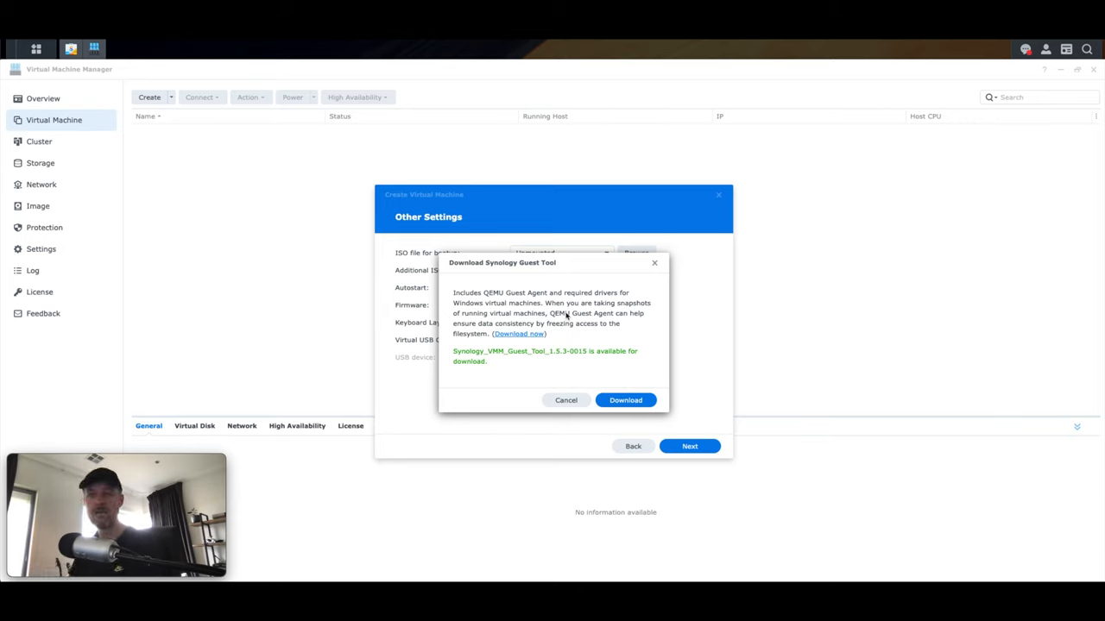
pyautogui.click(625, 399)
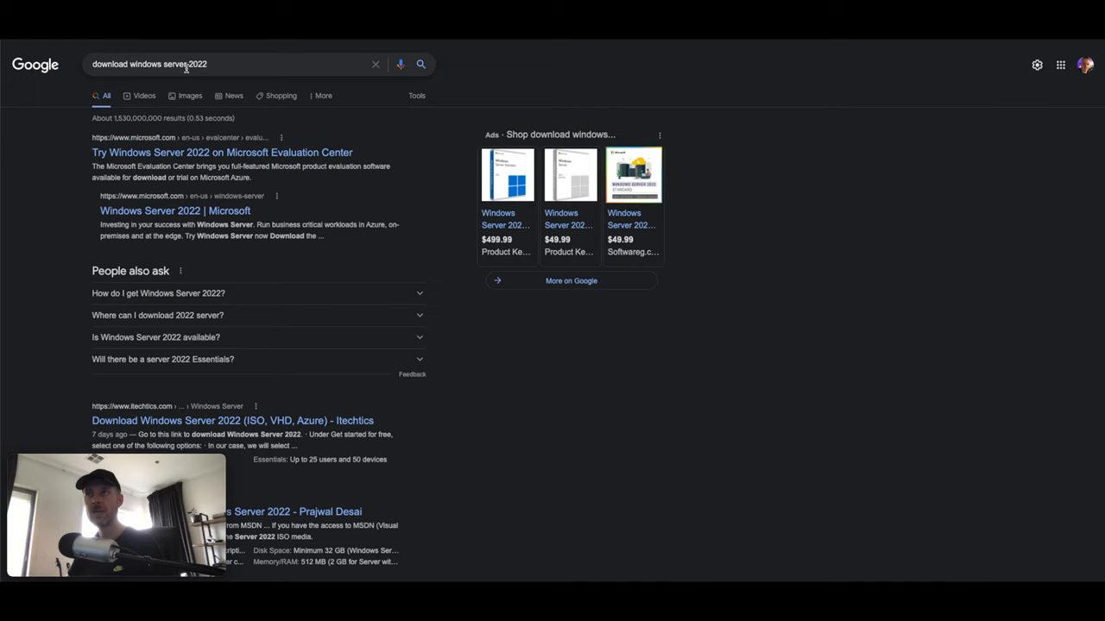
pyautogui.click(221, 152)
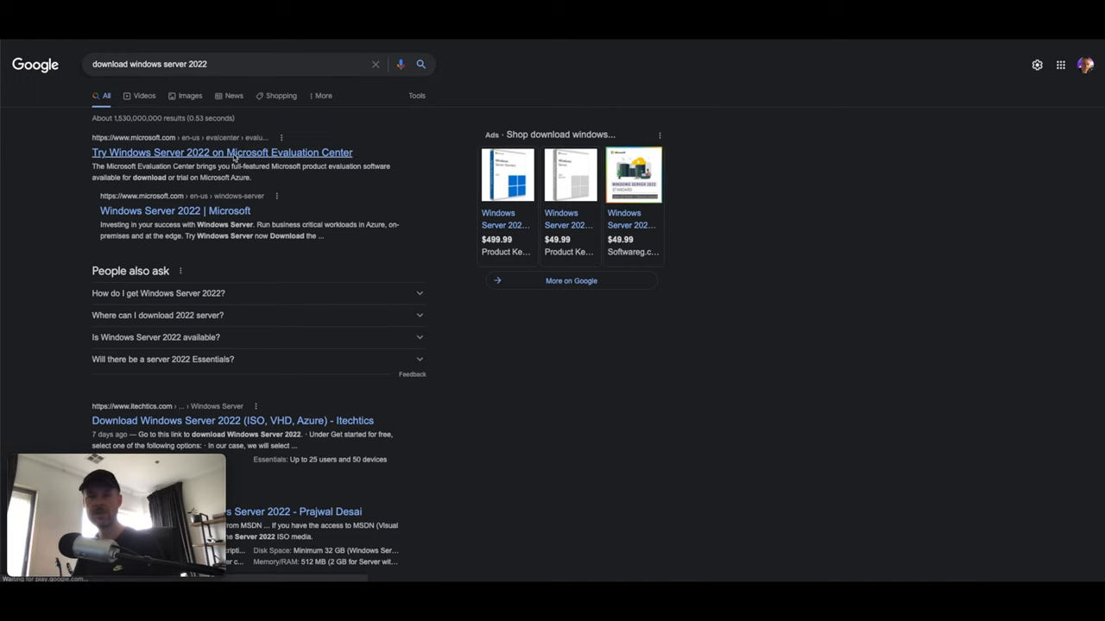
pyautogui.click(221, 152)
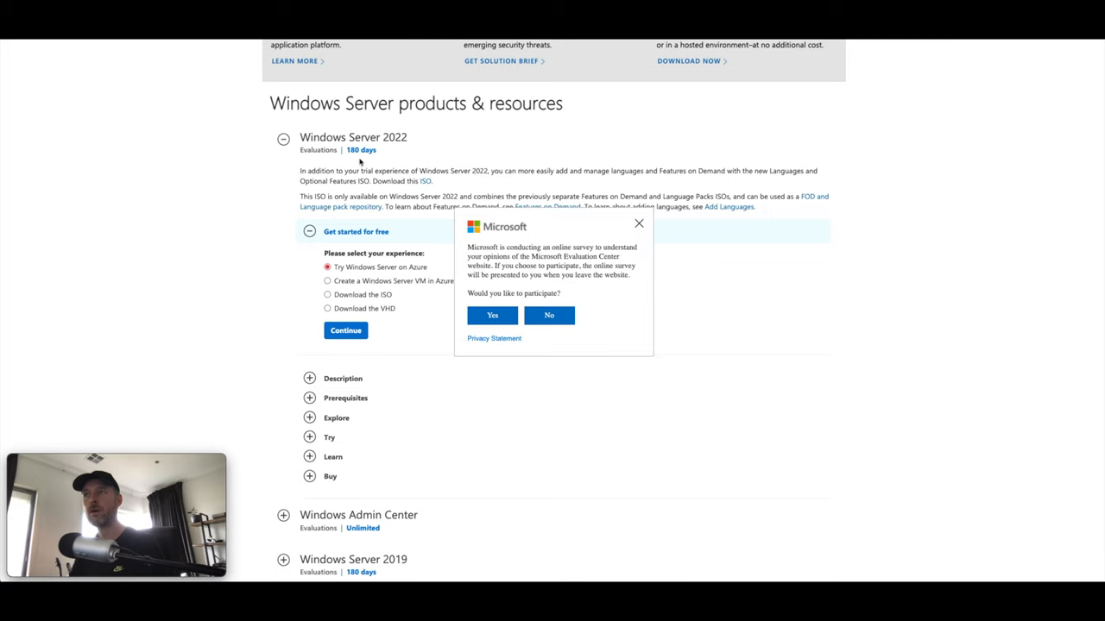
# Step: Decline the survey and choose the ISO download to reach the registration form
pyautogui.click(638, 224)
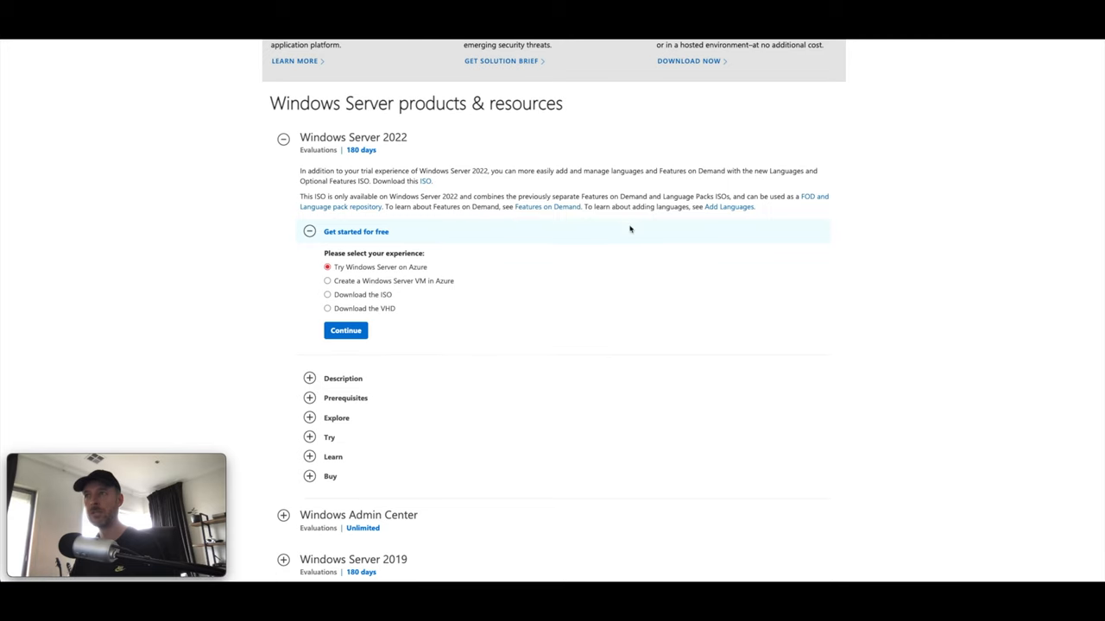
pyautogui.click(326, 294)
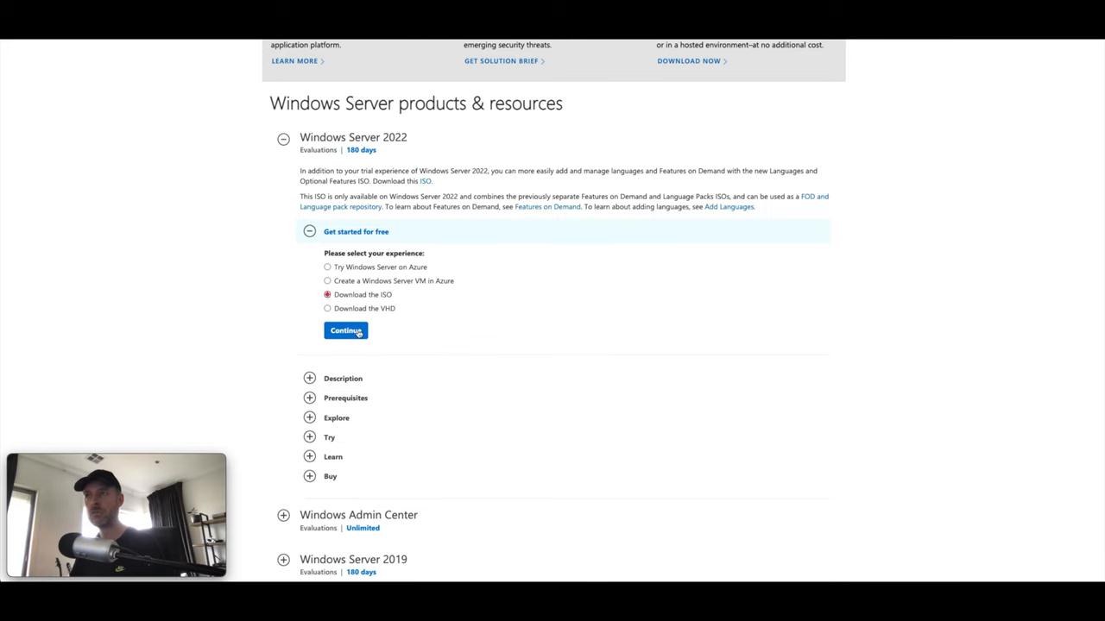
pyautogui.click(345, 330)
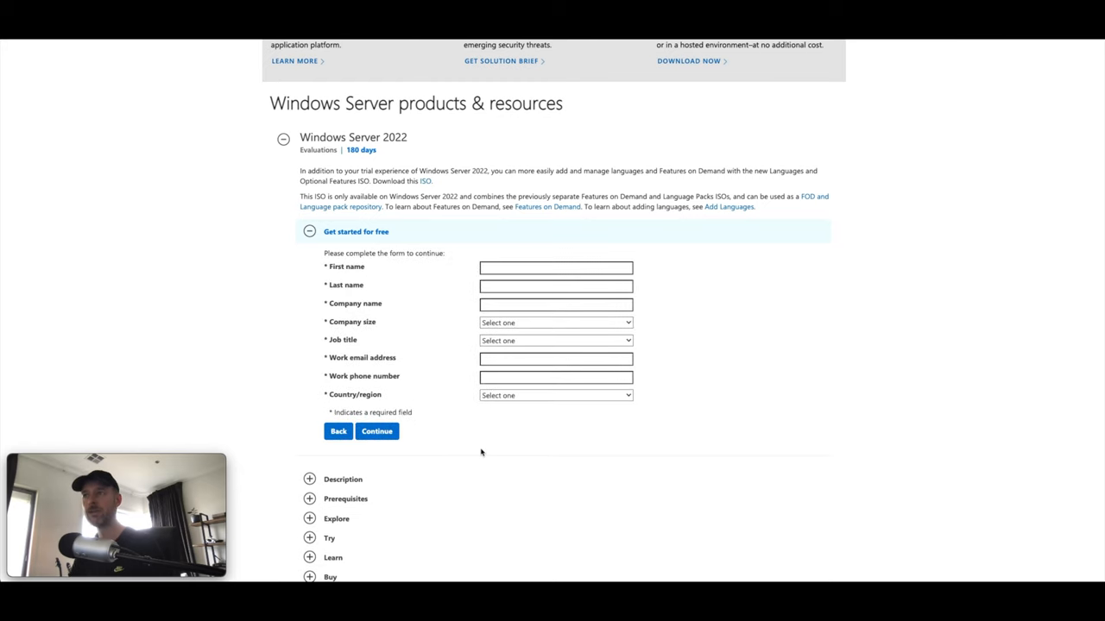
pyautogui.click(376, 431)
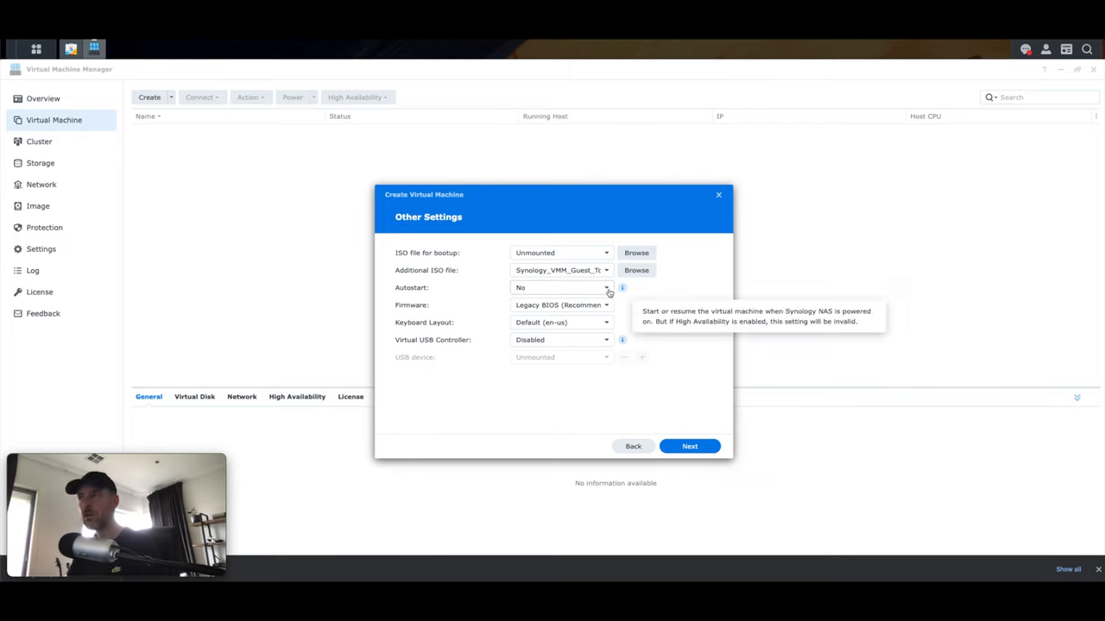
pyautogui.moveTo(591, 258)
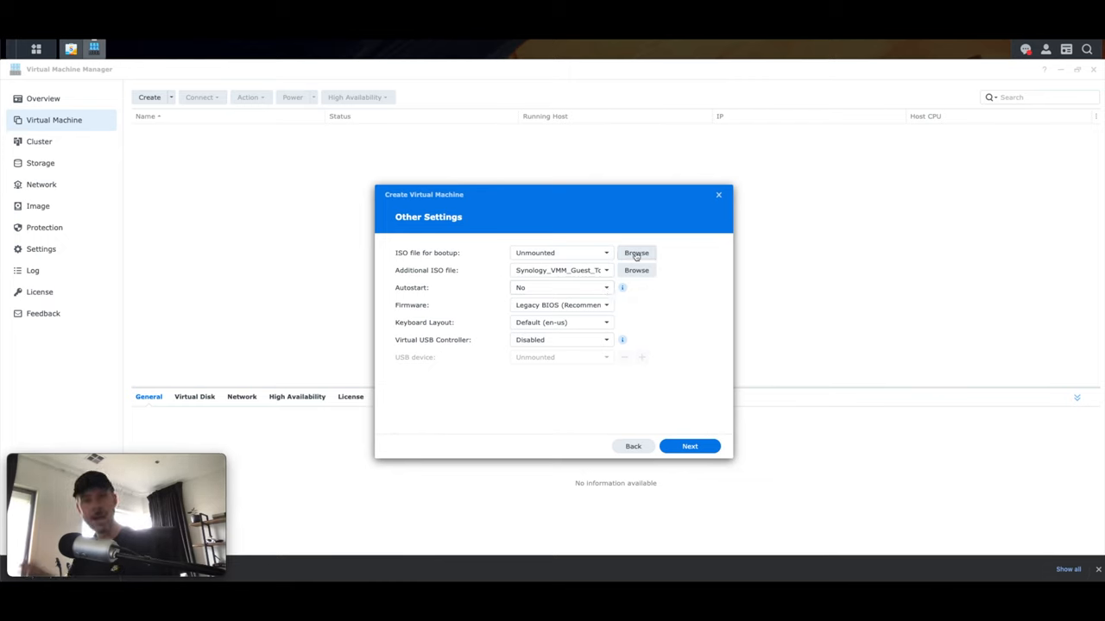
# Step: Set the Windows Server 2022 ISO as the VM's boot image
pyautogui.click(636, 253)
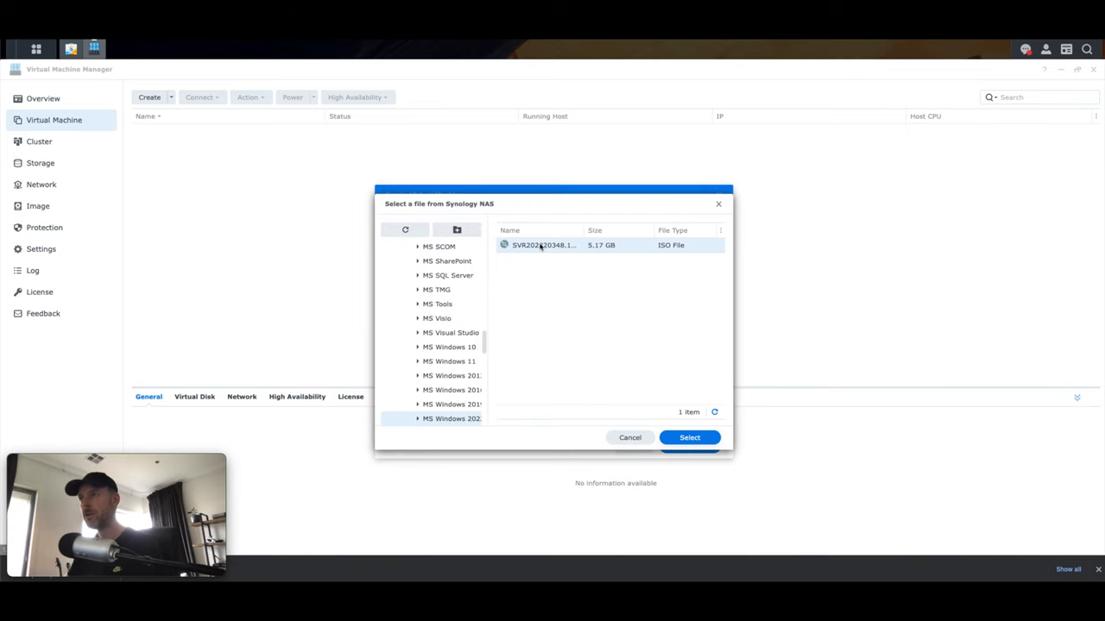
pyautogui.click(688, 437)
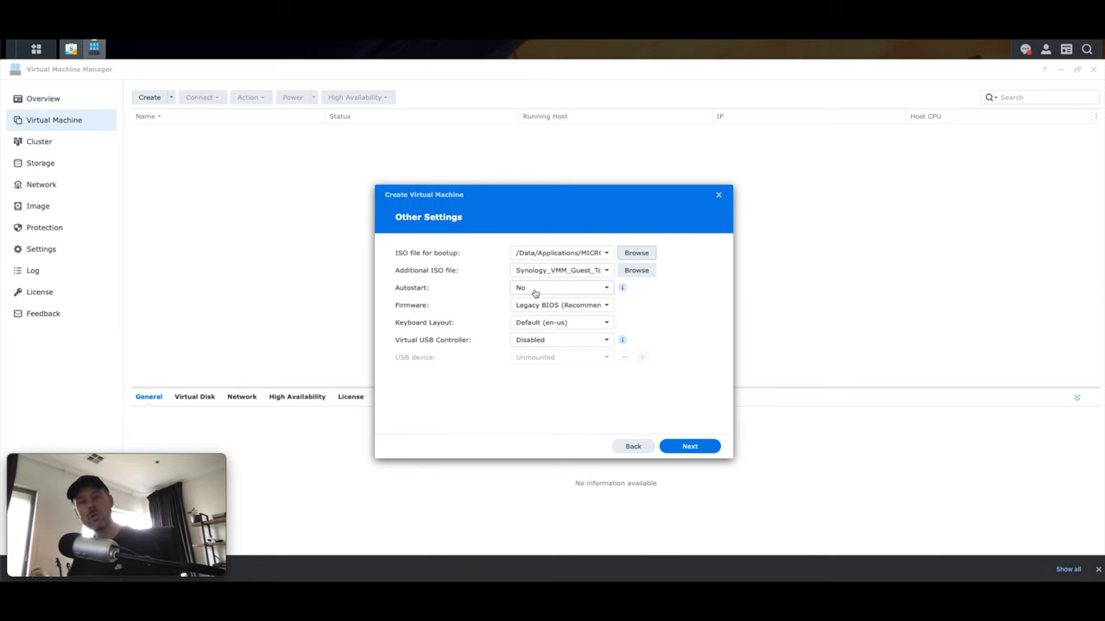
pyautogui.moveTo(481, 314)
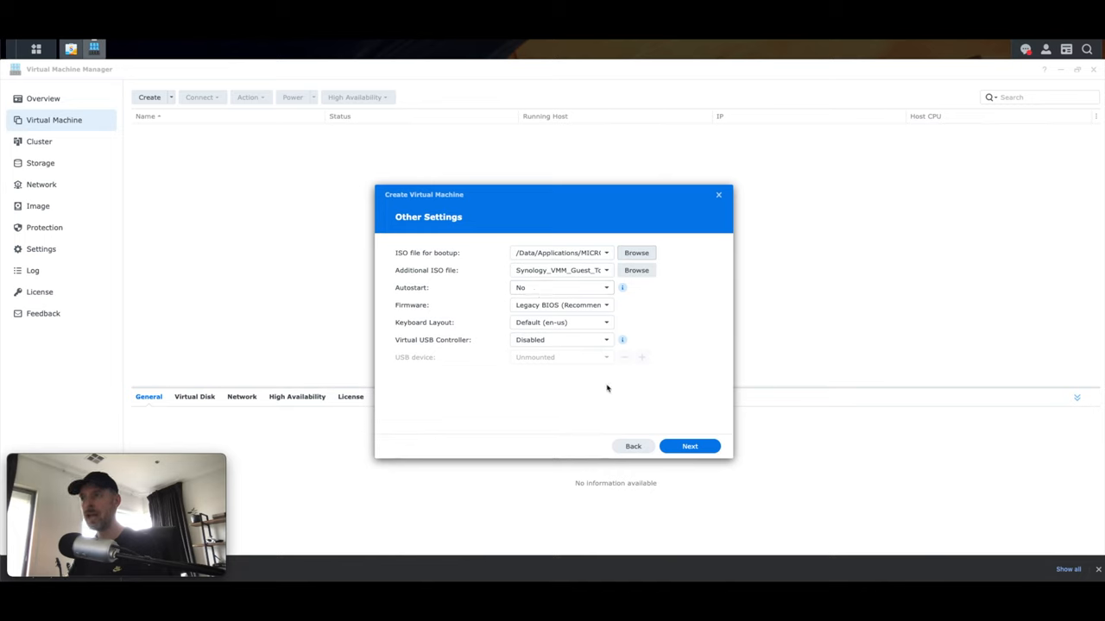
pyautogui.click(690, 446)
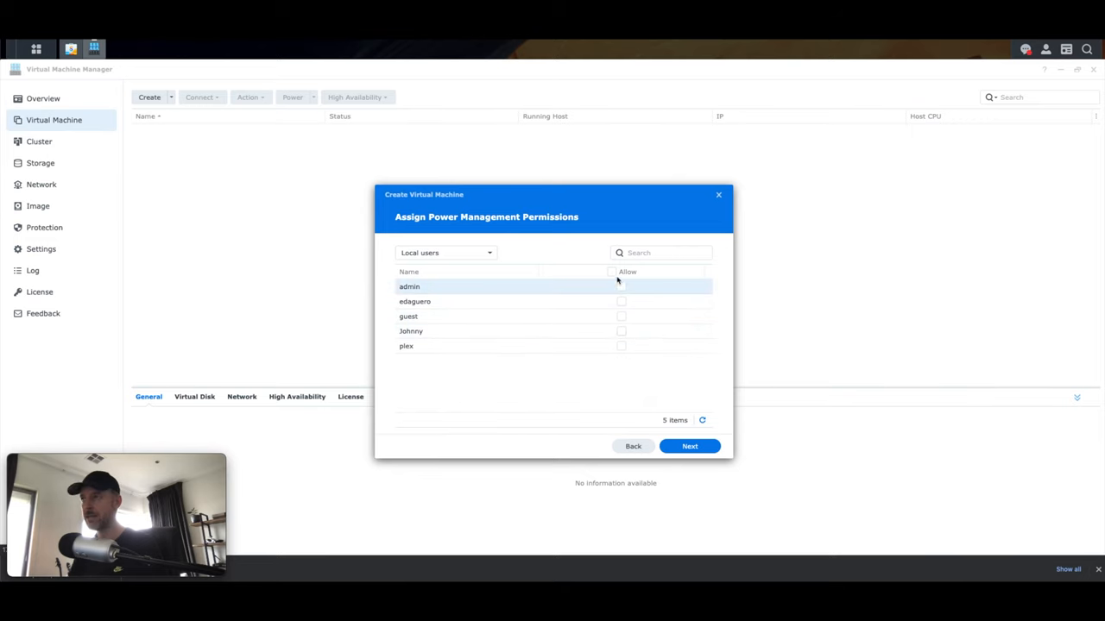
# Step: Create the VM and review FileServer2022's Virtual Disk and General details
pyautogui.click(690, 446)
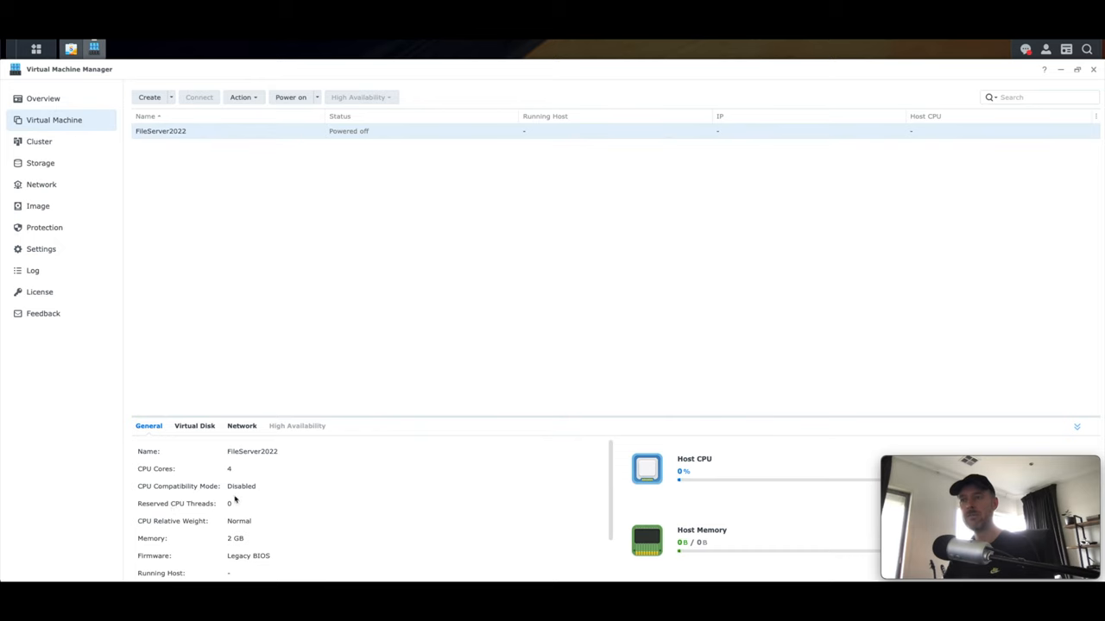
pyautogui.click(194, 426)
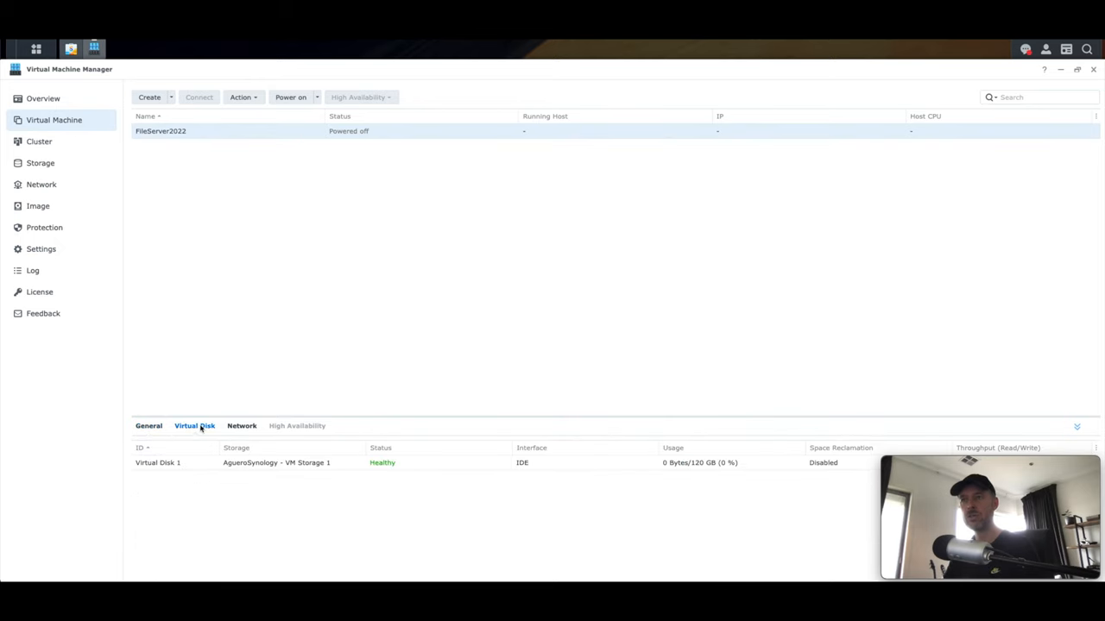
pyautogui.click(148, 427)
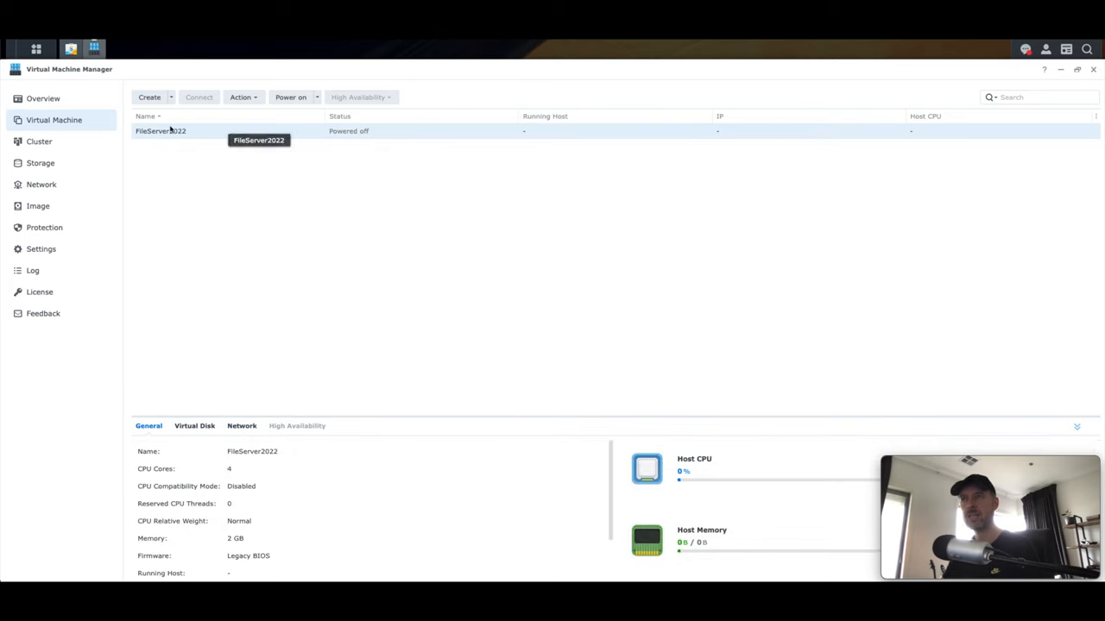
# Step: Power on FileServer2022 to bring up Windows Server setup
pyautogui.click(243, 96)
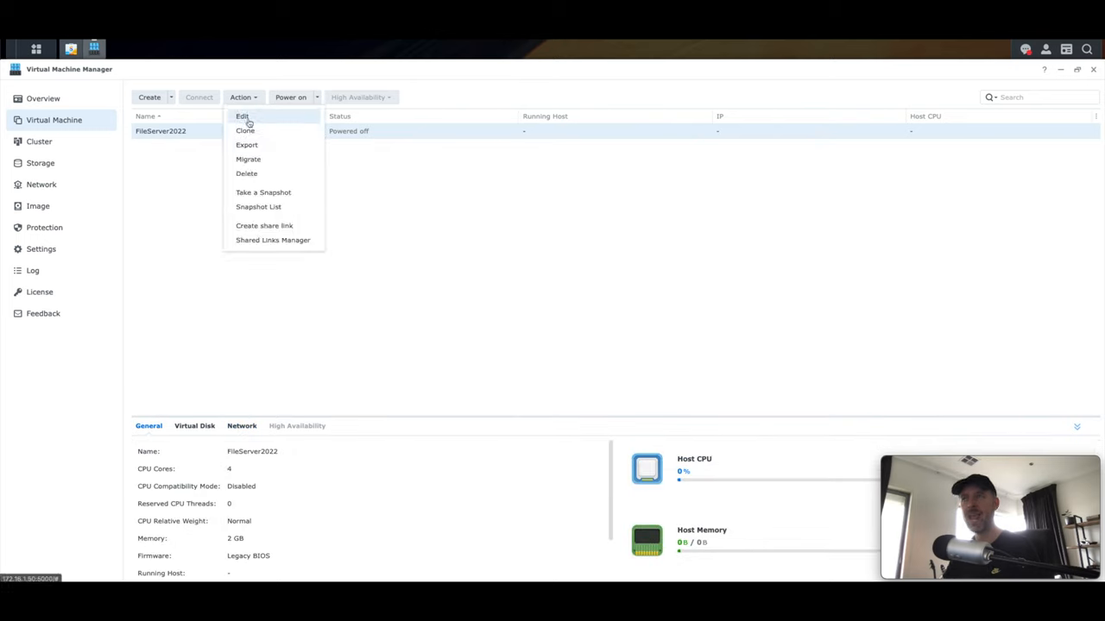
pyautogui.moveTo(253, 174)
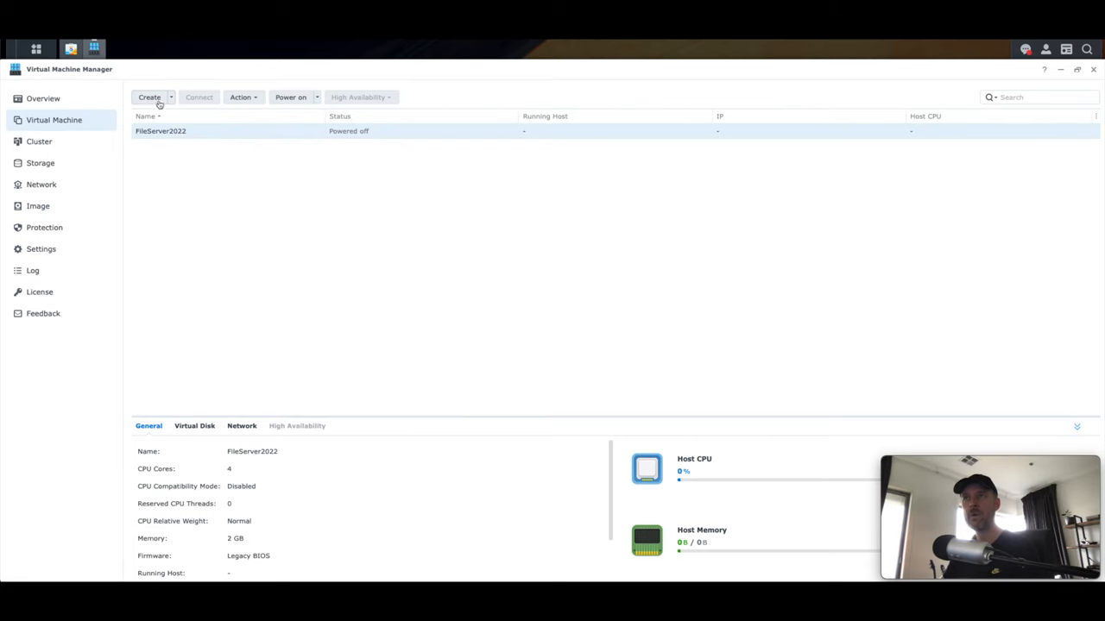
pyautogui.rightClick(160, 130)
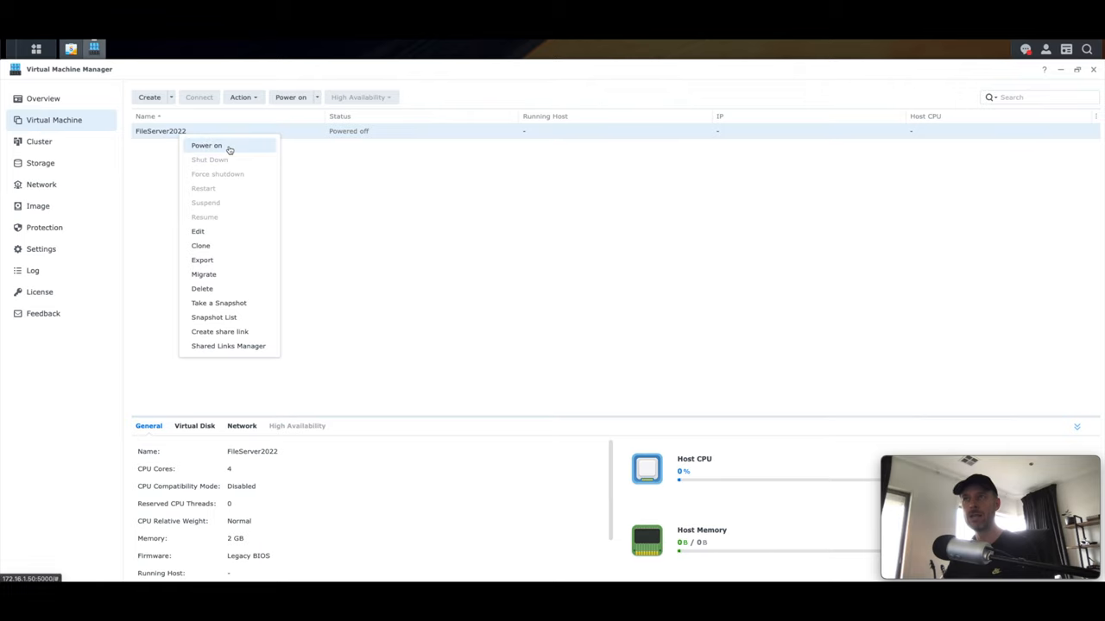
pyautogui.click(205, 145)
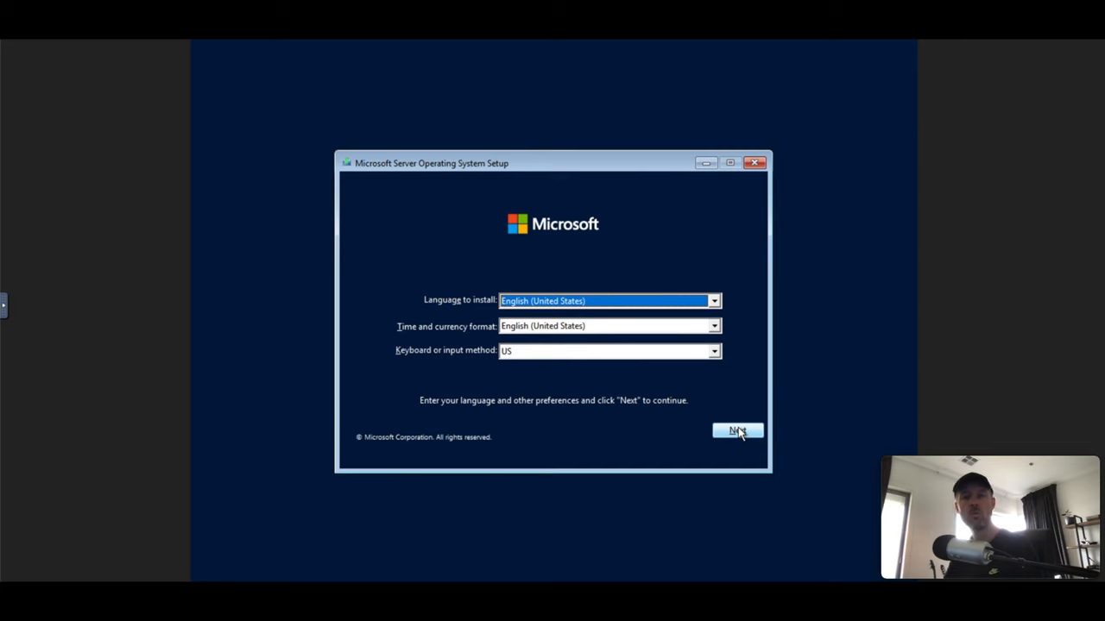
# Step: Install a Windows Server 2022 edition on Drive 0 unallocated space, then sign in as Administrator
pyautogui.click(736, 431)
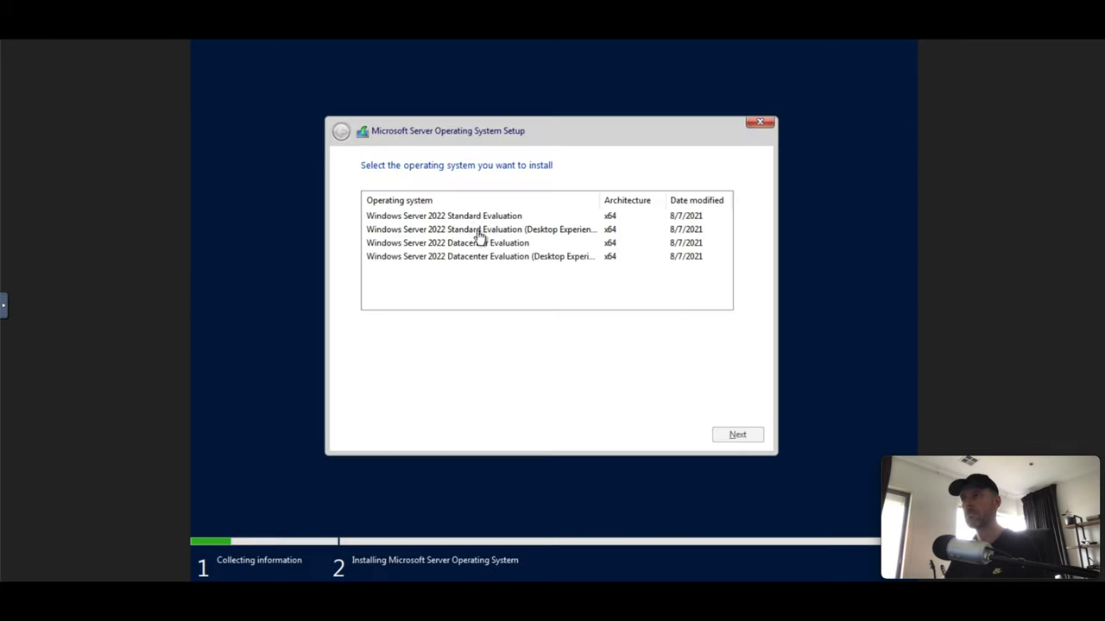
pyautogui.click(737, 434)
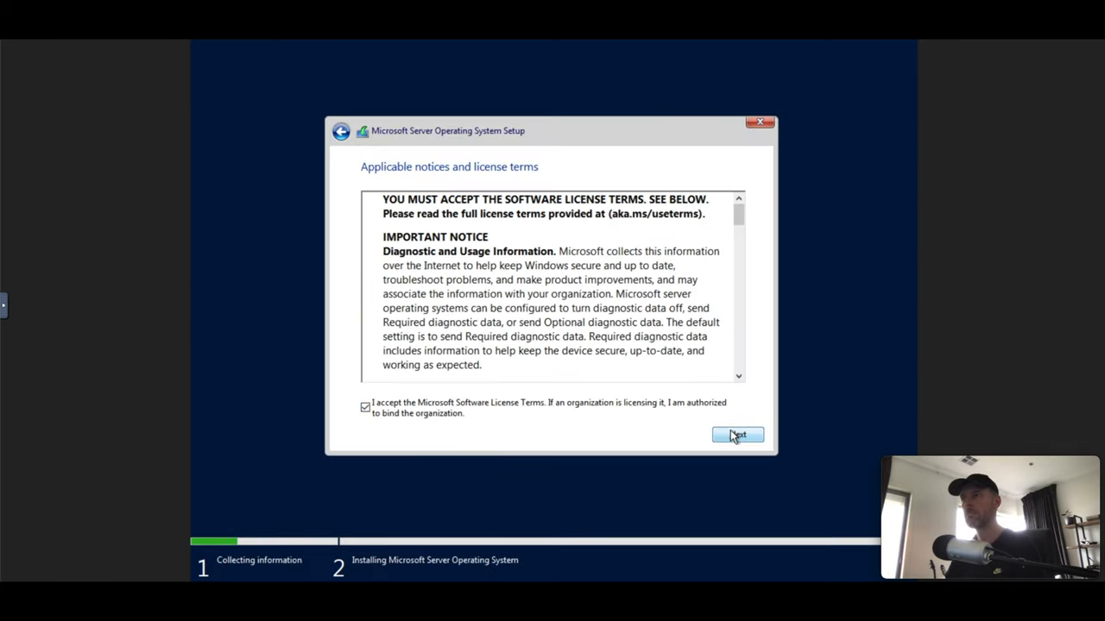
pyautogui.click(737, 435)
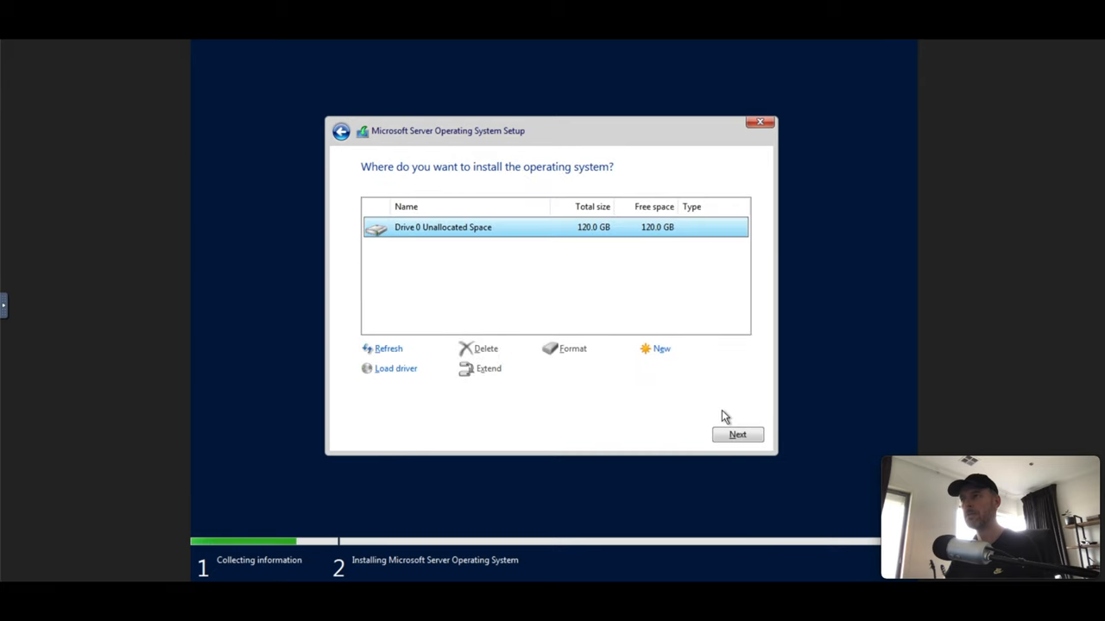
pyautogui.moveTo(511, 239)
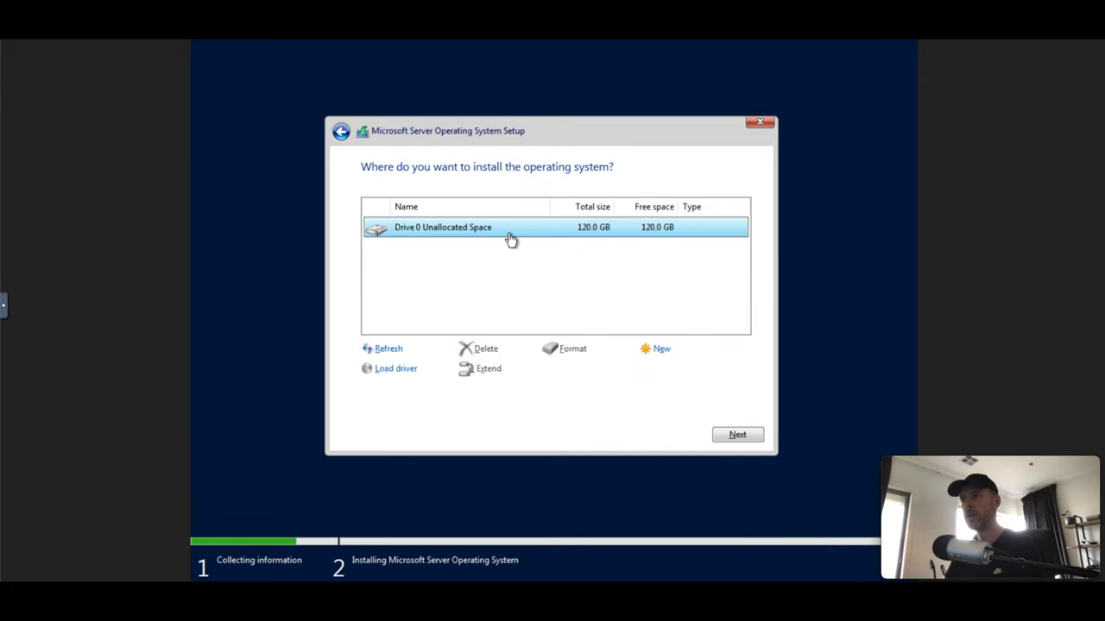
pyautogui.click(737, 434)
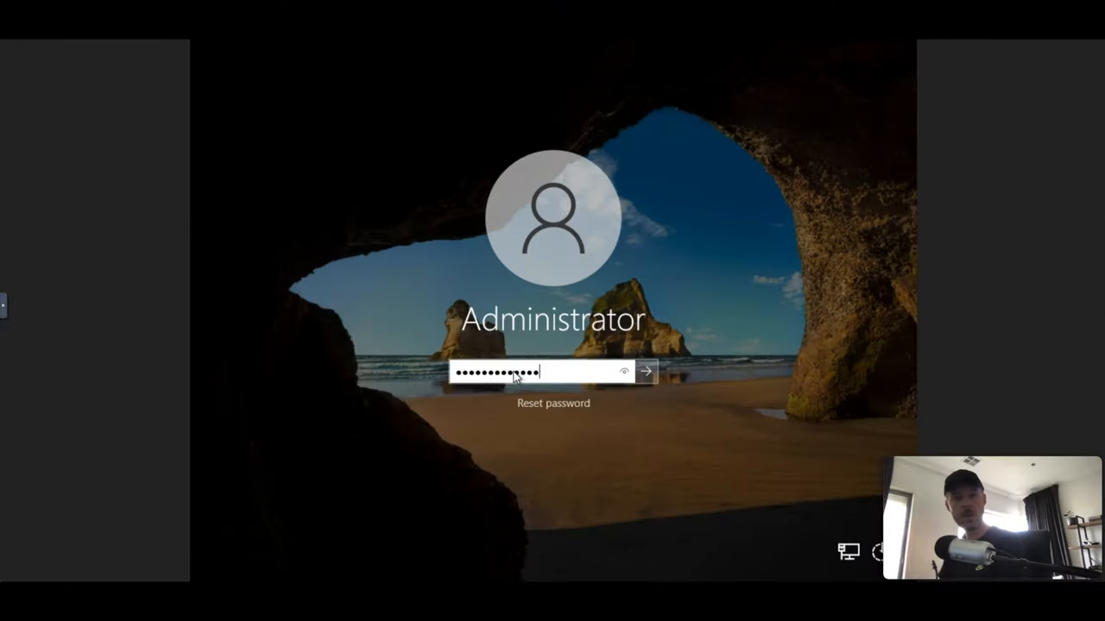
pyautogui.click(650, 371)
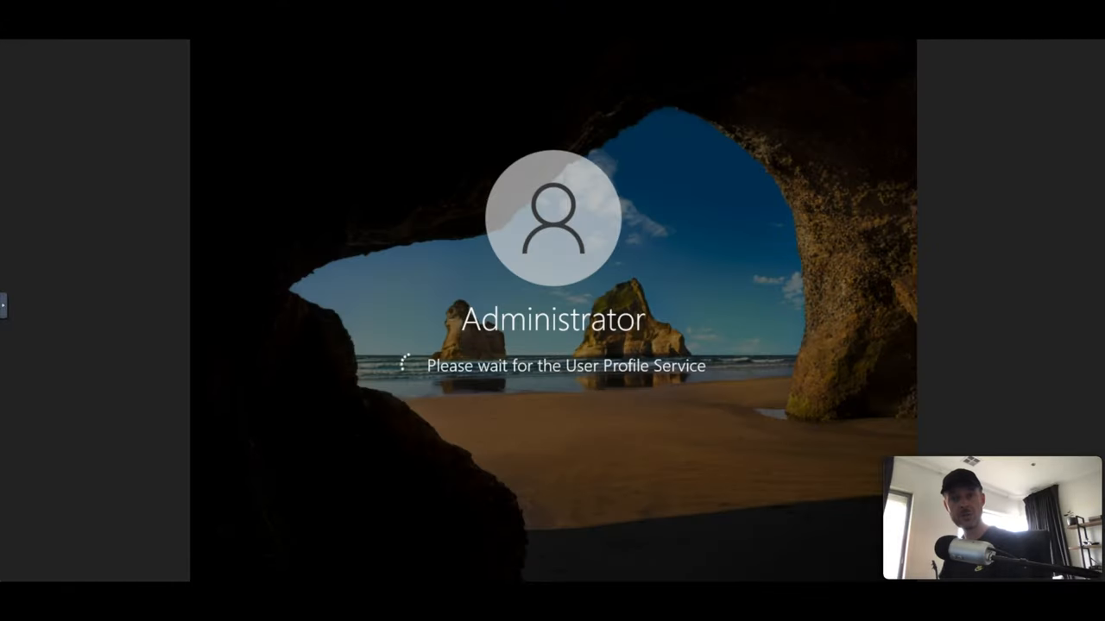